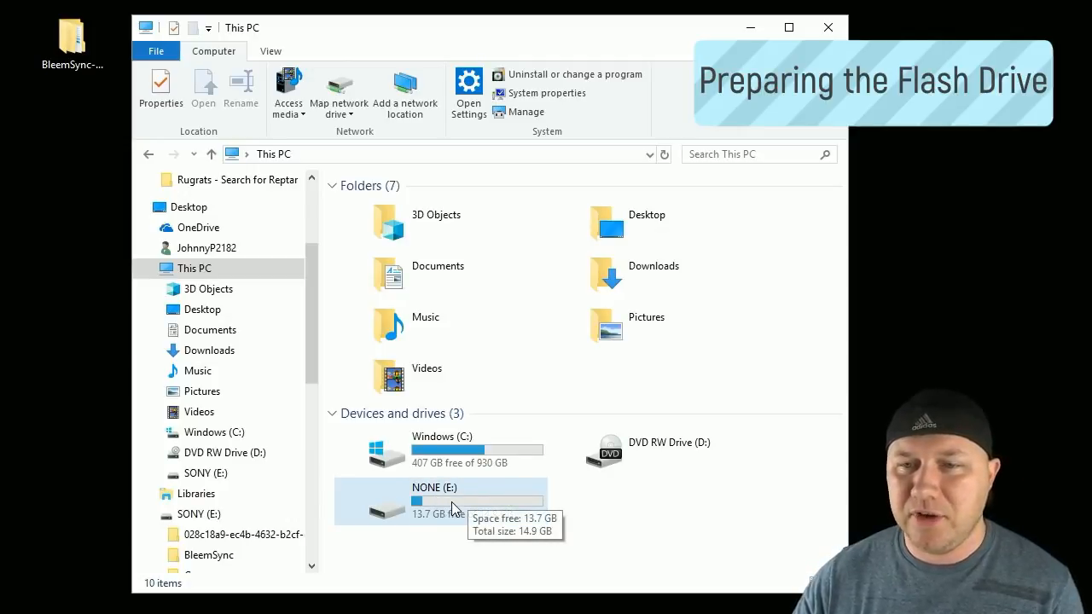
- Quick-format drive NONE (E:) as FAT32 and rename it SONY
{"action": "right_click", "coordinate": [440, 501]}
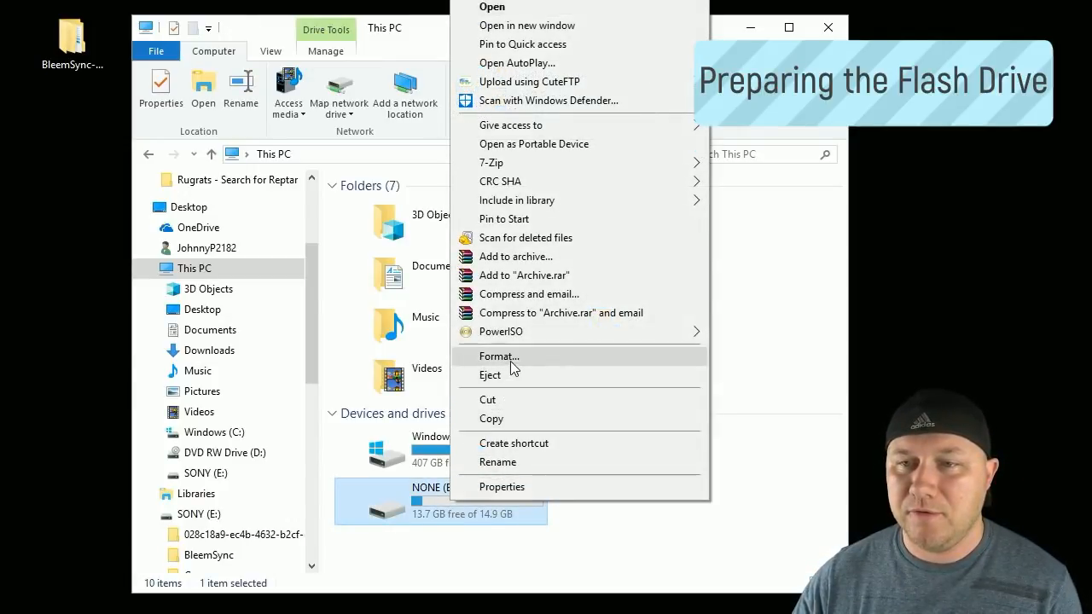
{"action": "left_click", "coordinate": [498, 355]}
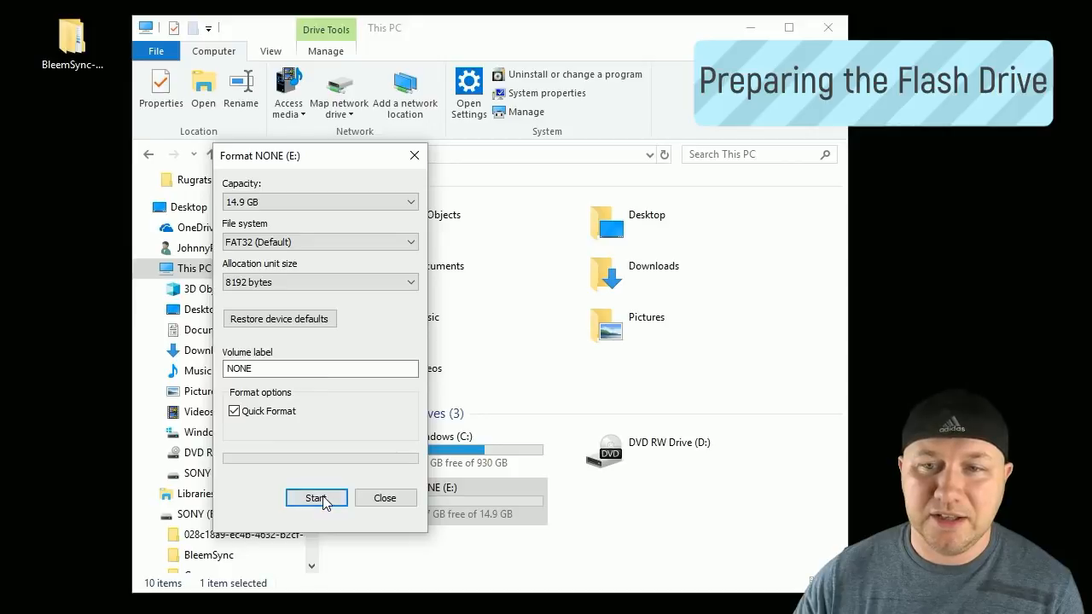
{"action": "left_click", "coordinate": [316, 497]}
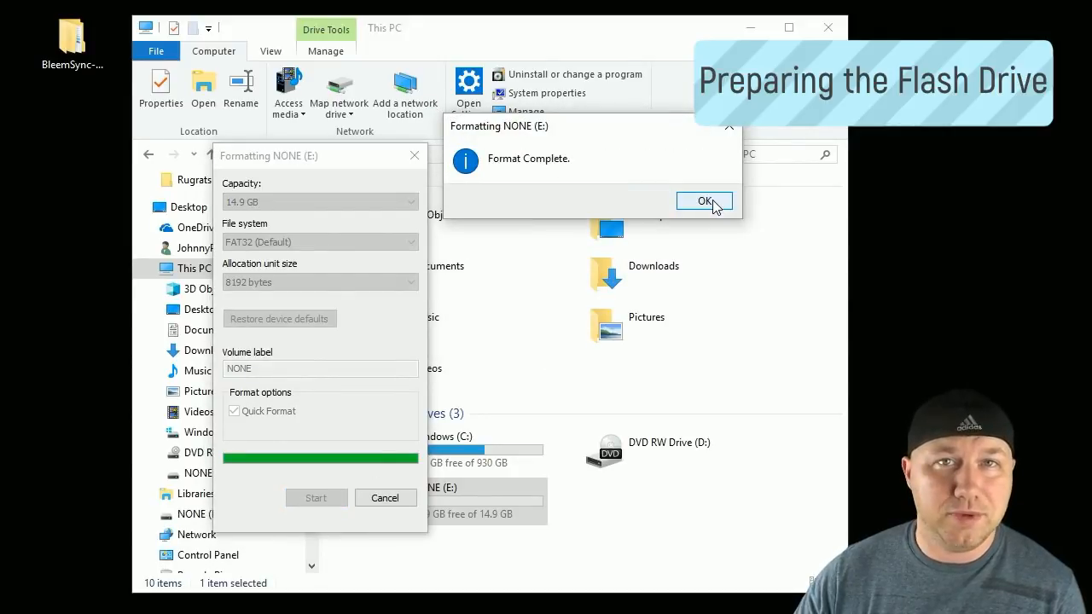
{"action": "left_click", "coordinate": [704, 201]}
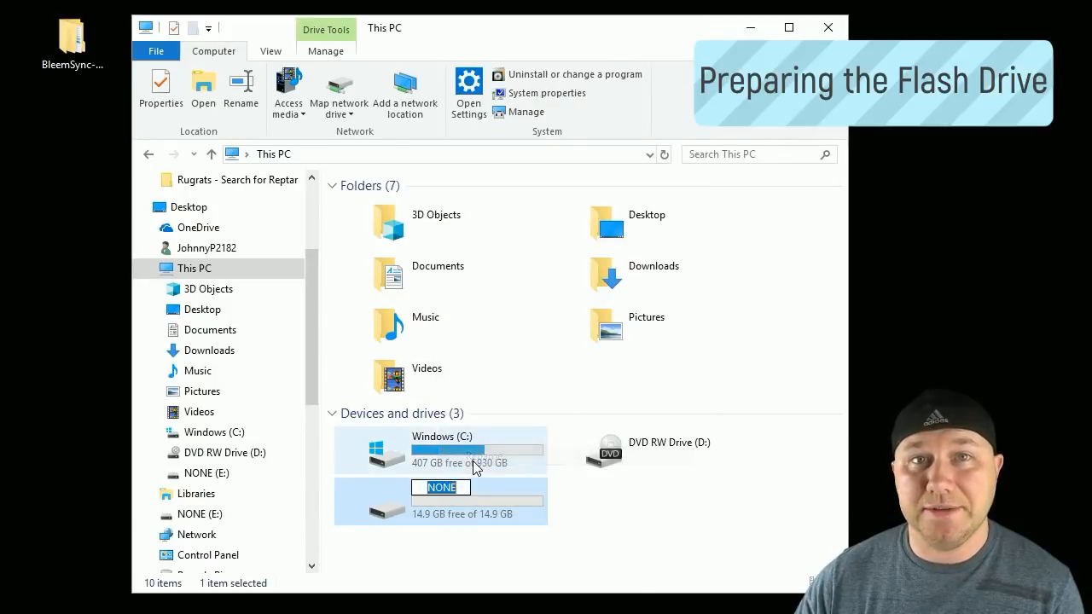
{"action": "type", "text": "SONY"}
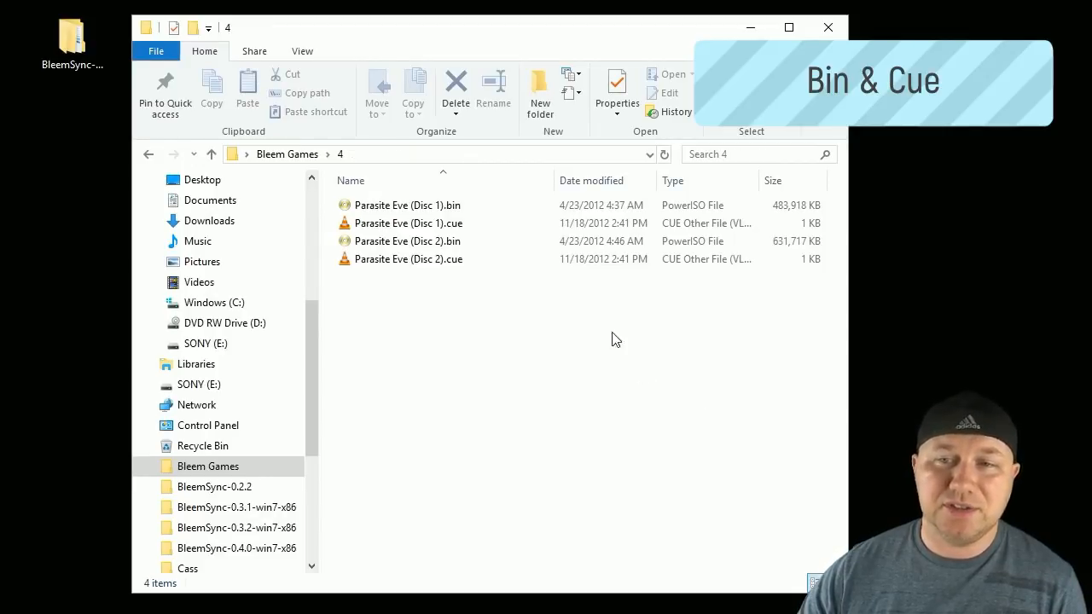
{"action": "mouse_move", "coordinate": [669, 335]}
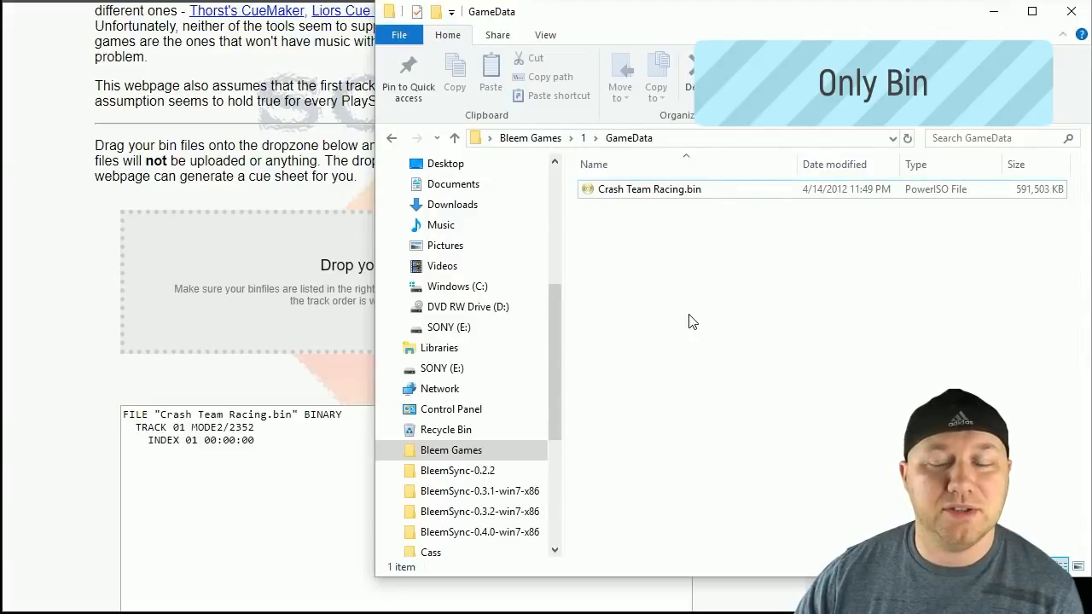
- Create New Text Document.txt in GameData and open it in Notepad
{"action": "right_click", "coordinate": [692, 321]}
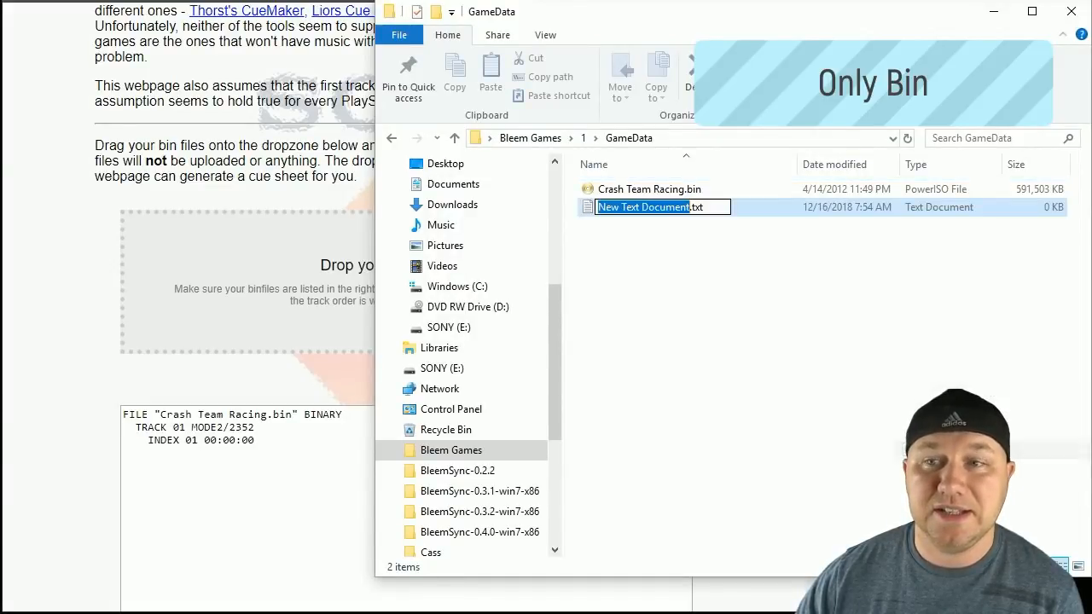
{"action": "double_click", "coordinate": [648, 207]}
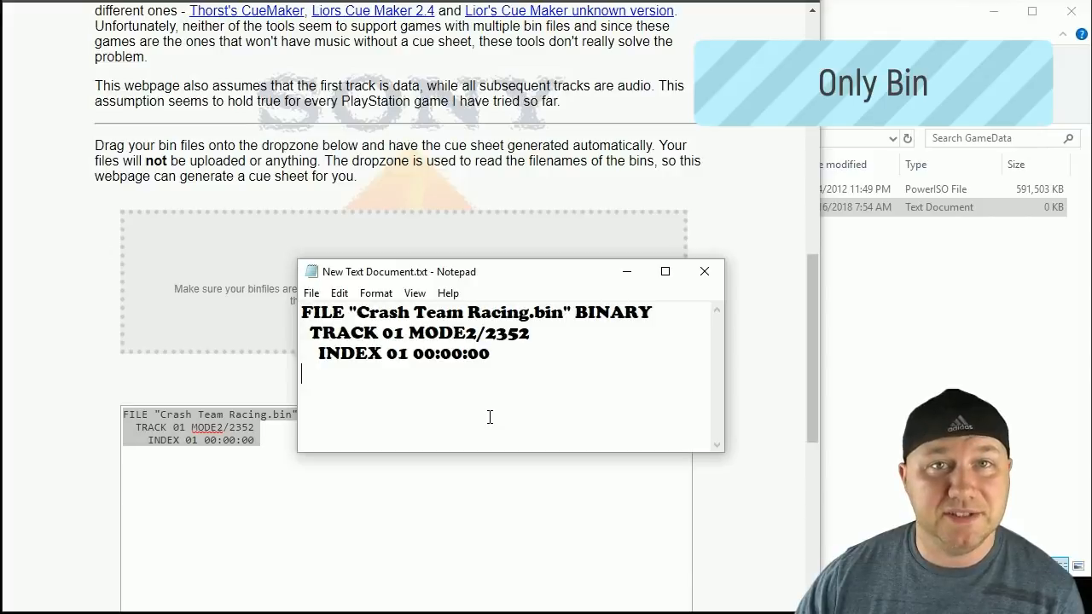
- Save New Text Document.txt containing the Crash Team Racing cue lines
{"action": "left_click", "coordinate": [311, 292]}
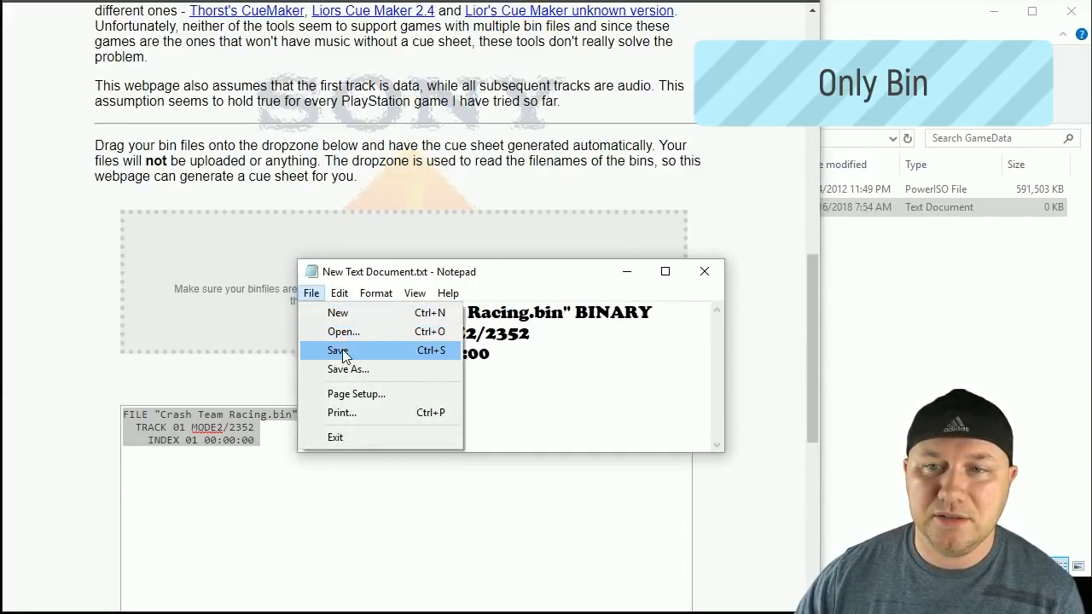
{"action": "left_click", "coordinate": [339, 350]}
{"action": "type", "text": "Crash Team Racing."}
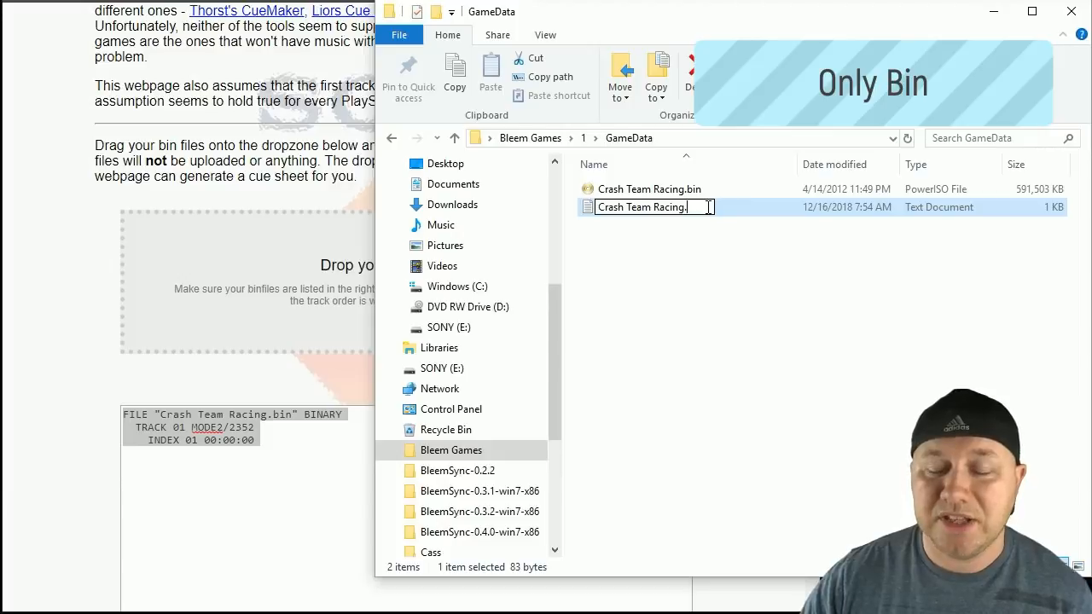
- Rename New Text Document.txt to Crash Team Racing.cue, accepting the extension-change warning
{"action": "type", "text": "cue"}
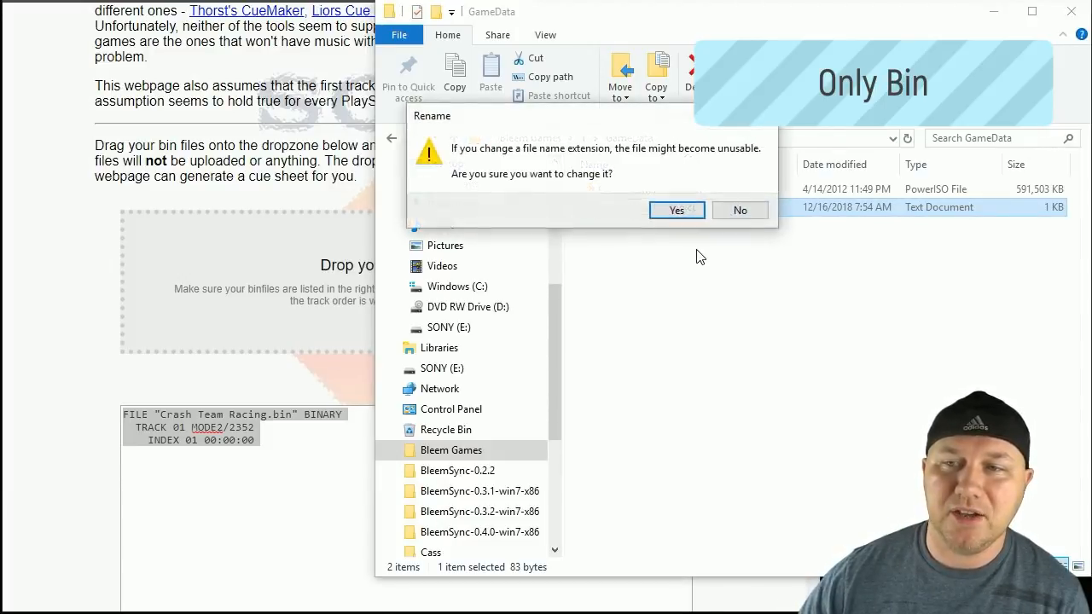
{"action": "mouse_move", "coordinate": [571, 188]}
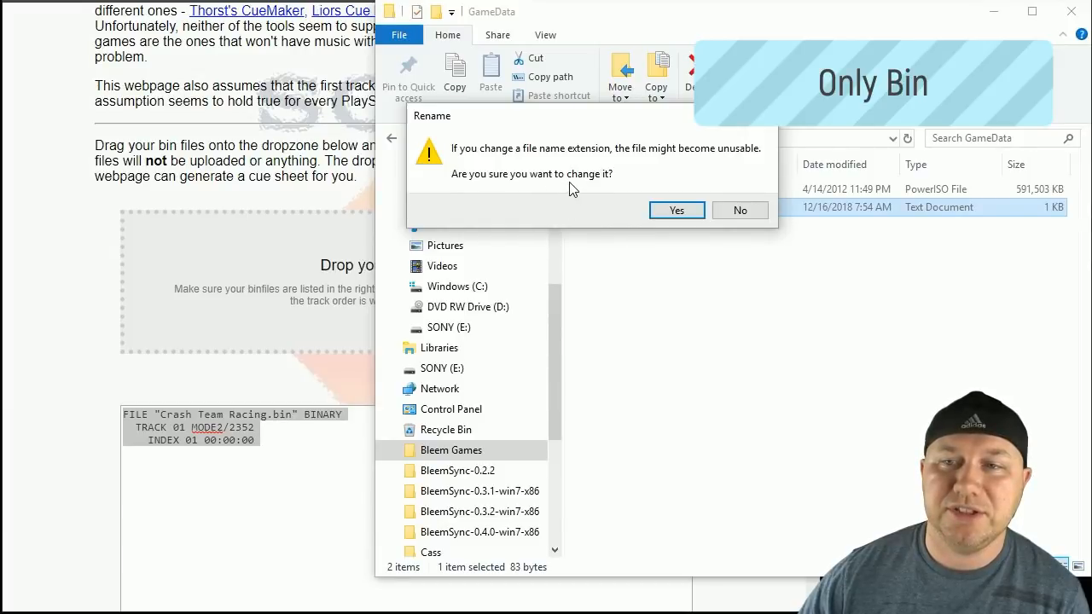
{"action": "mouse_move", "coordinate": [677, 210]}
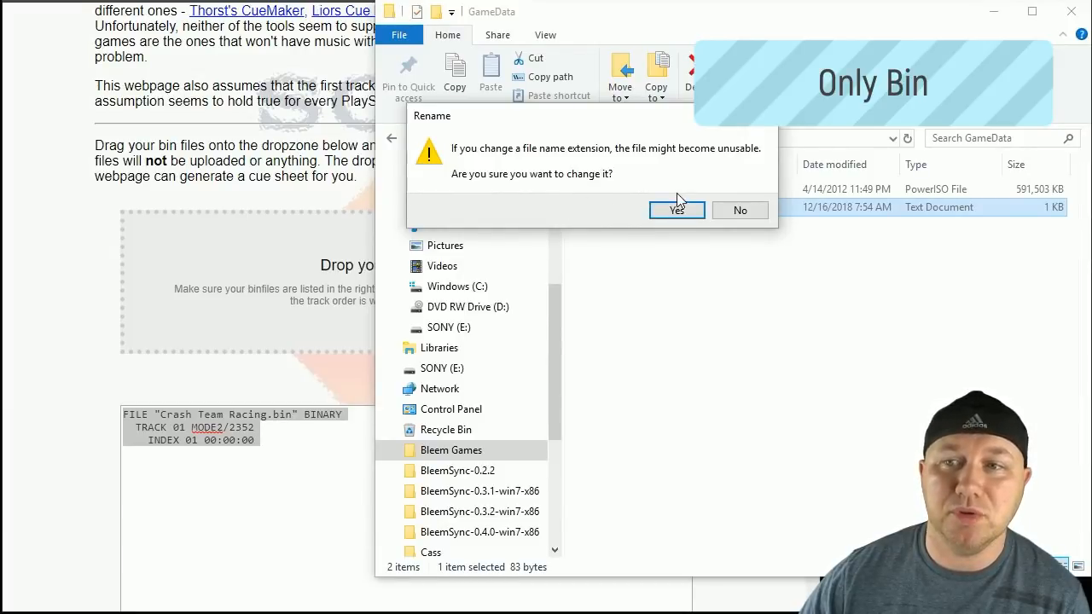
{"action": "left_click", "coordinate": [677, 210]}
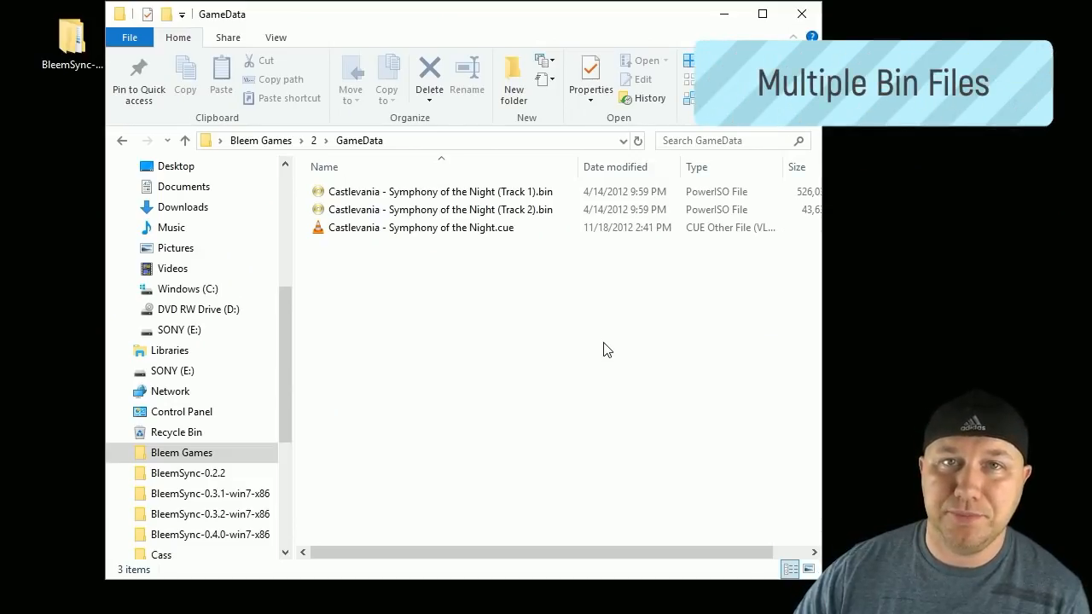
{"action": "mouse_move", "coordinate": [552, 315]}
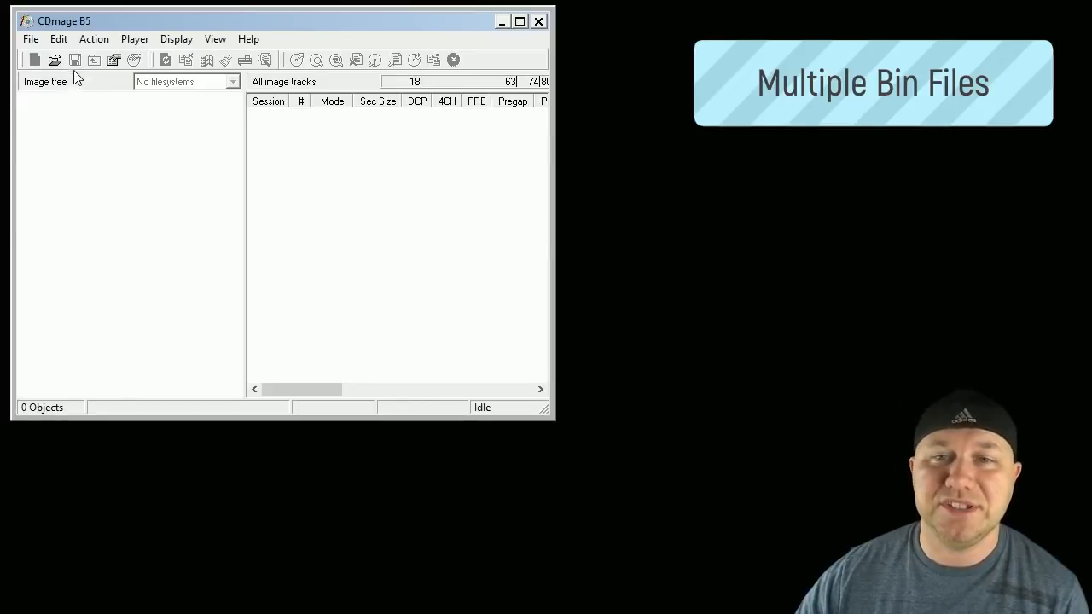
- Load Castlevania's cue in CDmage and save a merged image replacing the existing cue
{"action": "left_click", "coordinate": [54, 60]}
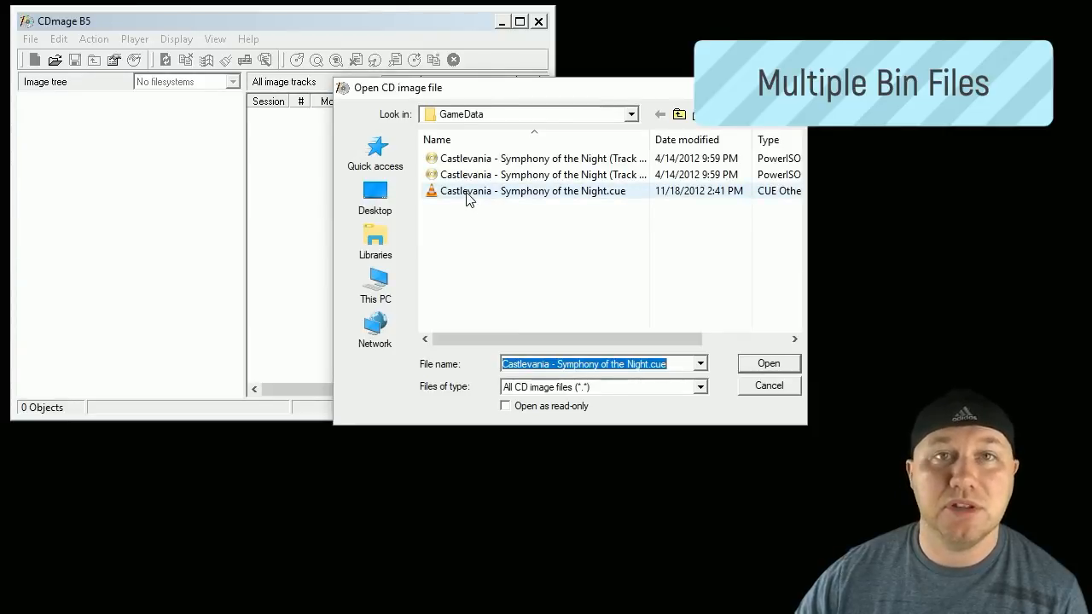
{"action": "left_click", "coordinate": [767, 363]}
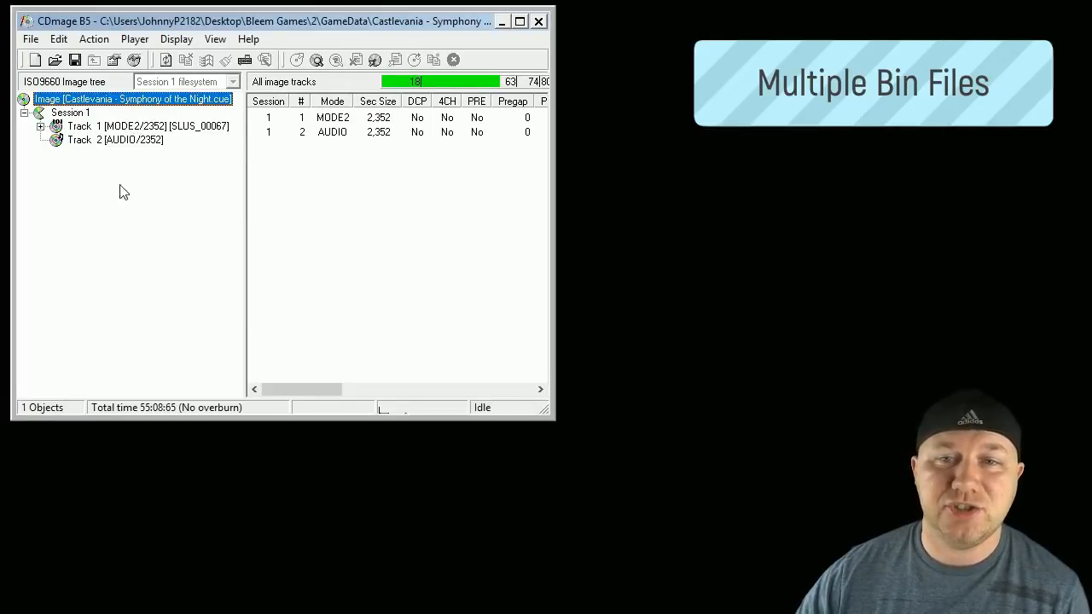
{"action": "left_click", "coordinate": [30, 40]}
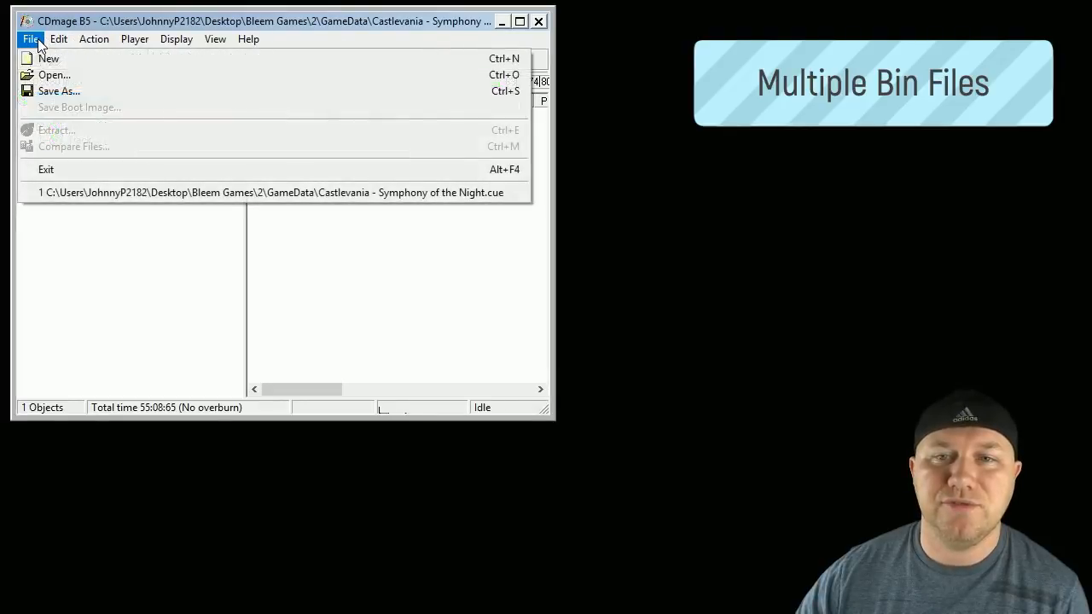
{"action": "left_click", "coordinate": [58, 91]}
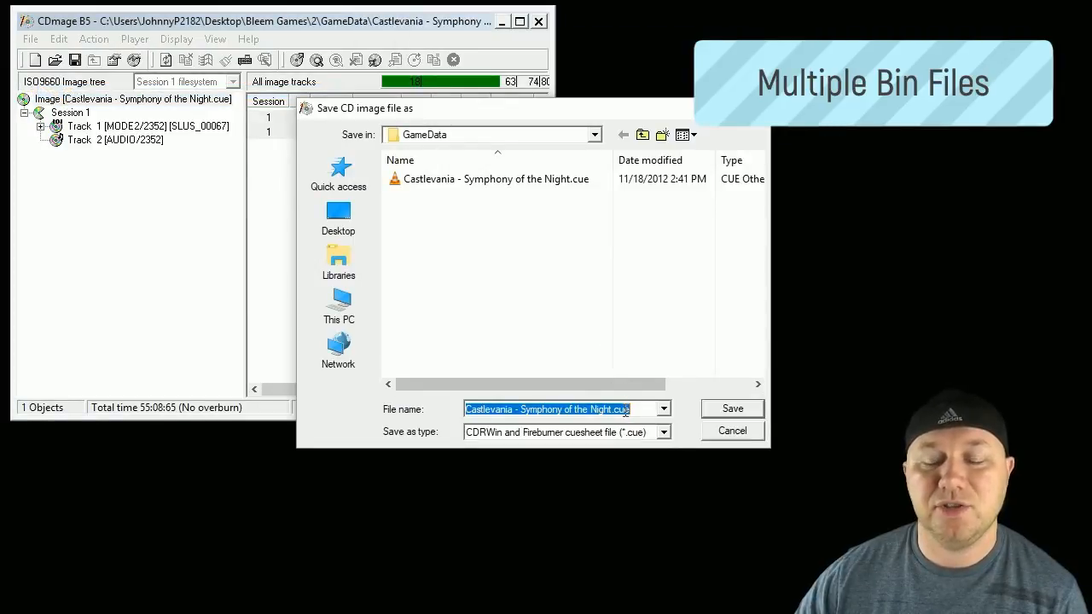
{"action": "mouse_move", "coordinate": [567, 248]}
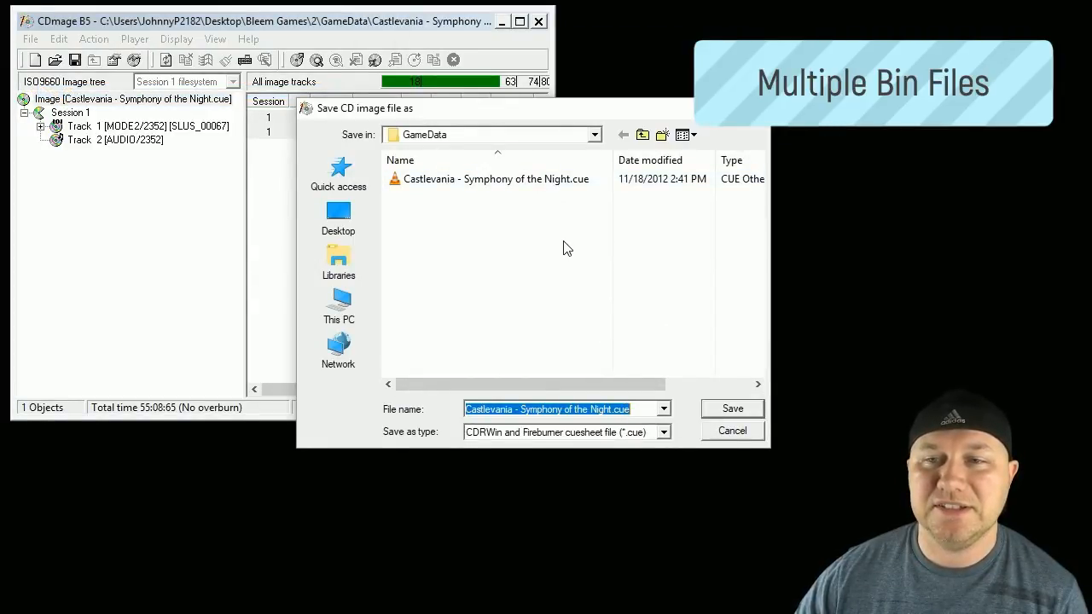
{"action": "left_click", "coordinate": [732, 409]}
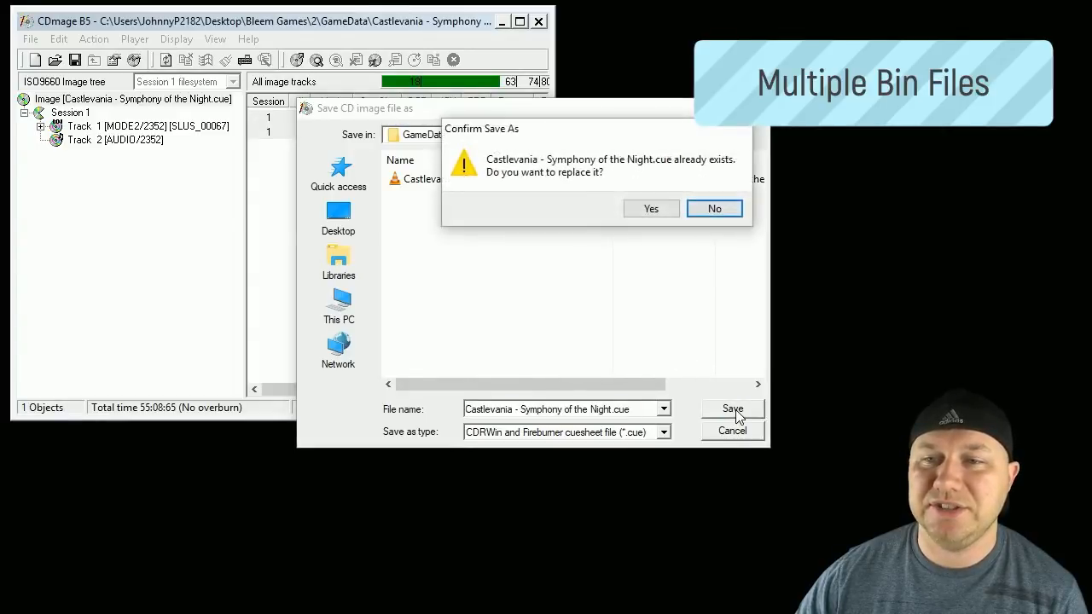
{"action": "mouse_move", "coordinate": [651, 209]}
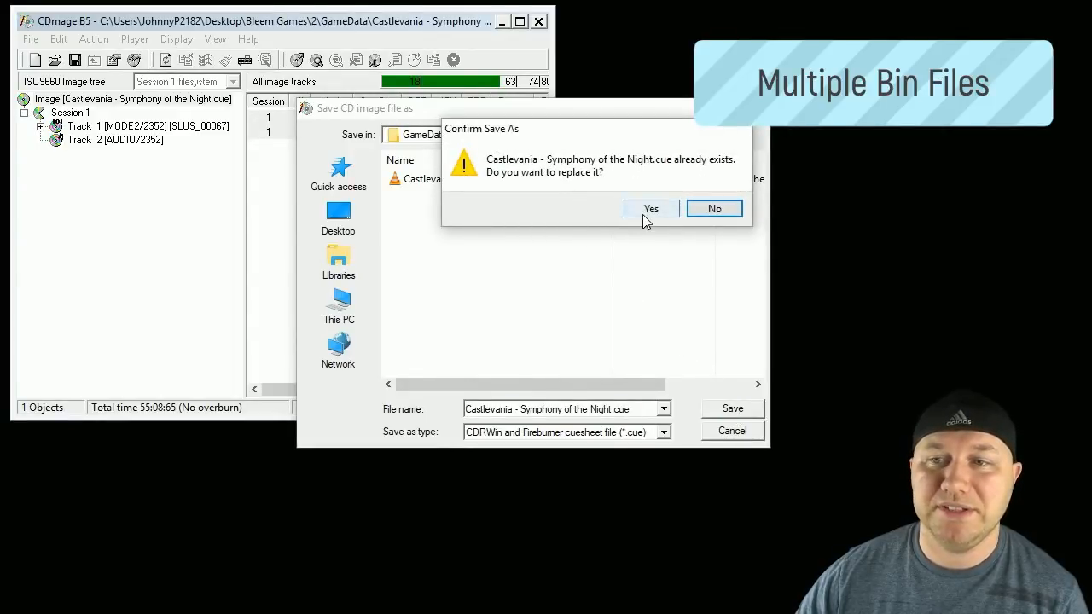
{"action": "left_click", "coordinate": [651, 208]}
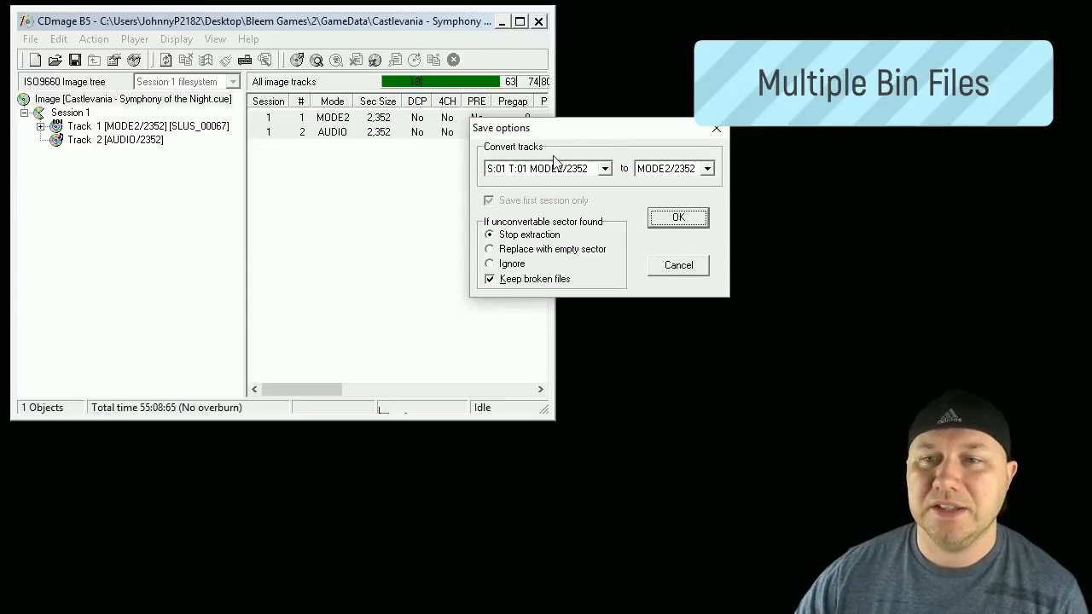
{"action": "mouse_move", "coordinate": [657, 229]}
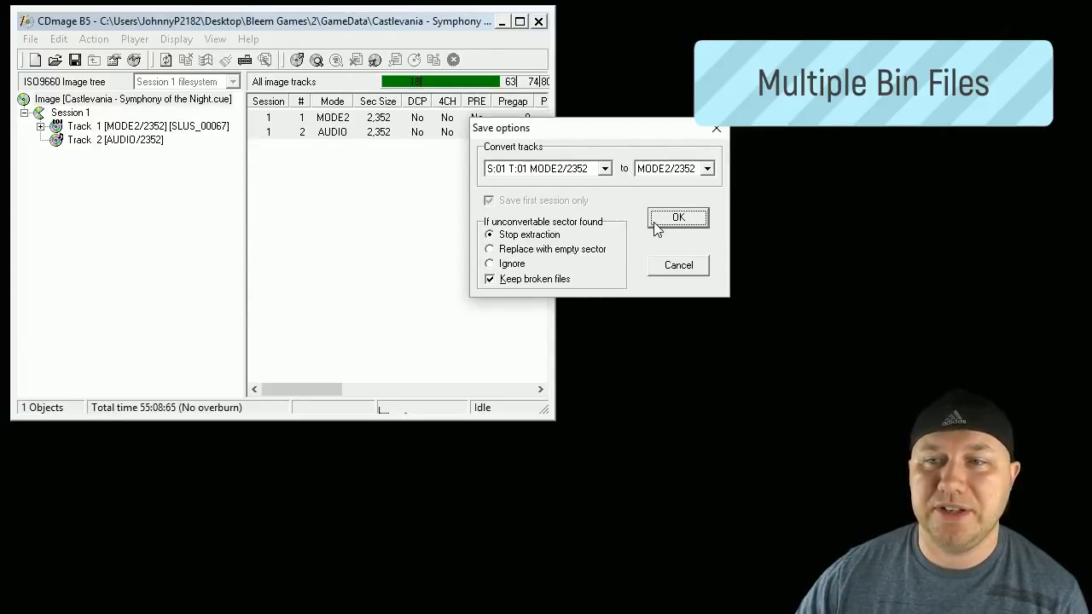
{"action": "left_click", "coordinate": [678, 217]}
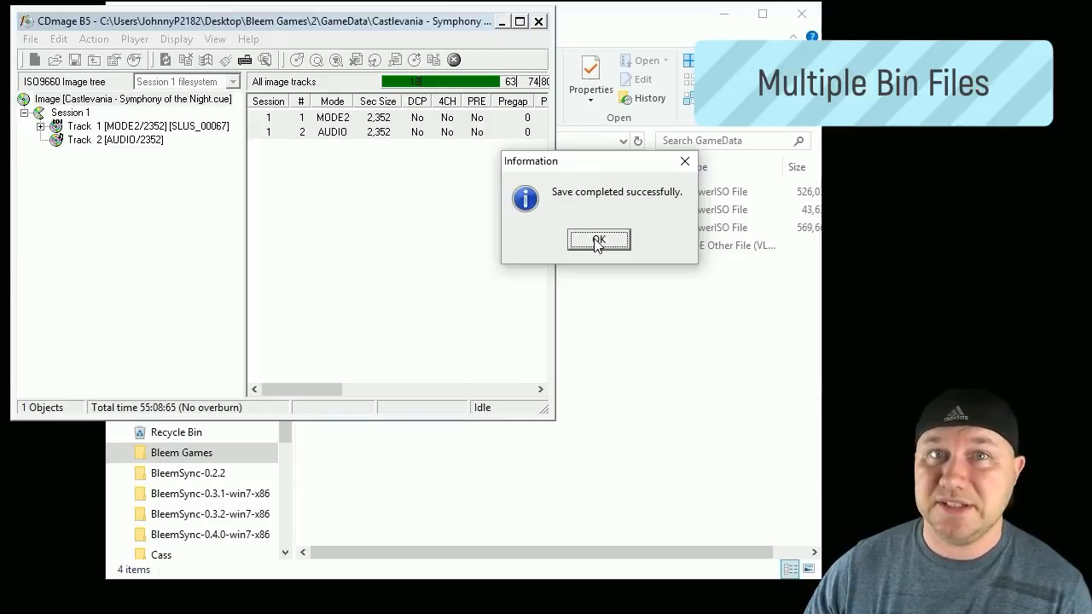
{"action": "left_click", "coordinate": [599, 241]}
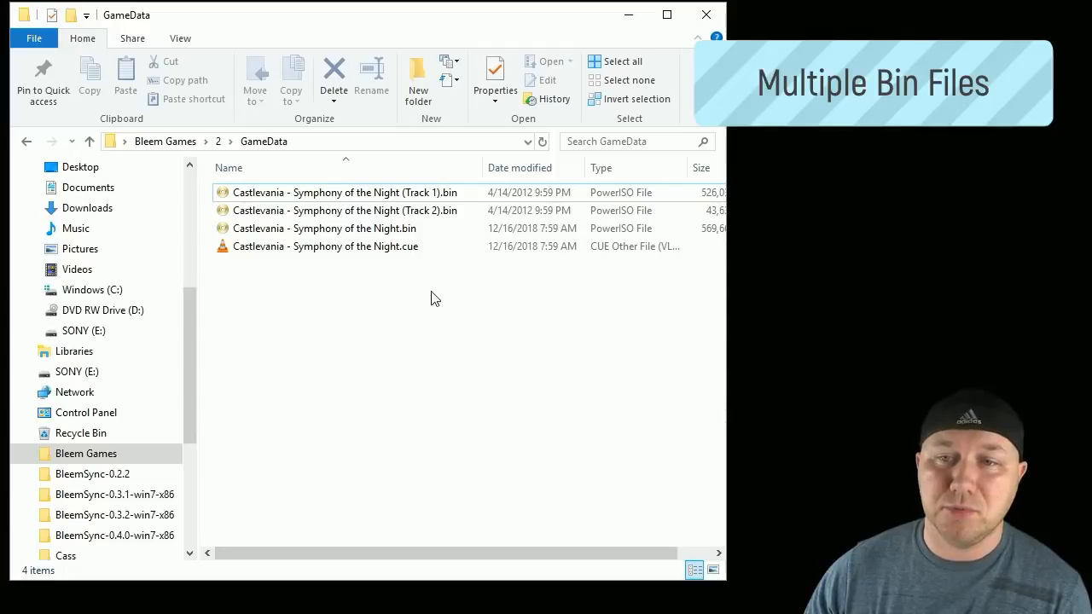
{"action": "mouse_move", "coordinate": [391, 228]}
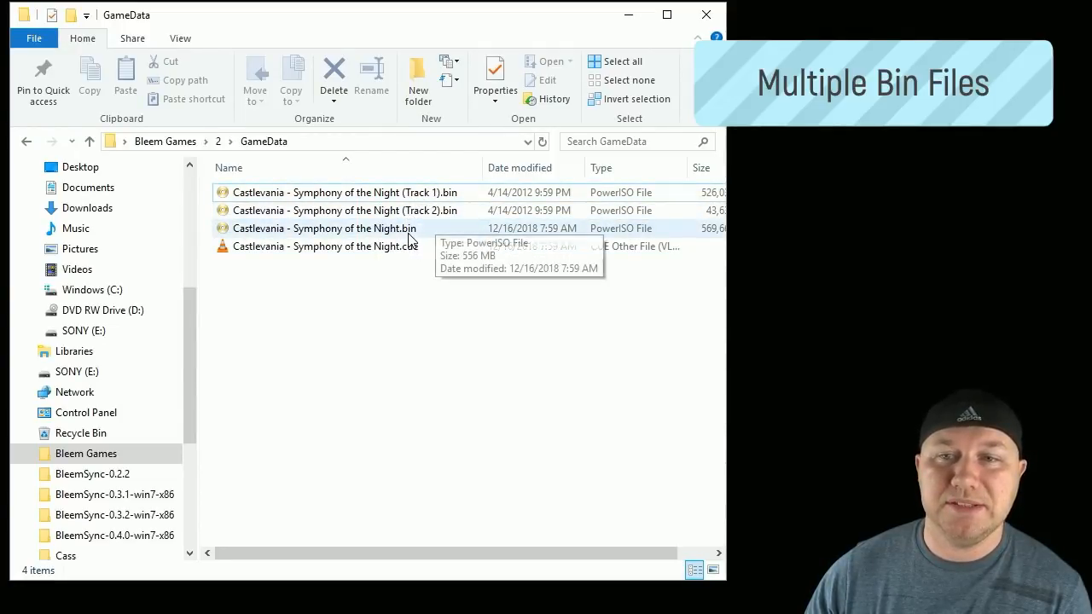
{"action": "mouse_move", "coordinate": [410, 247]}
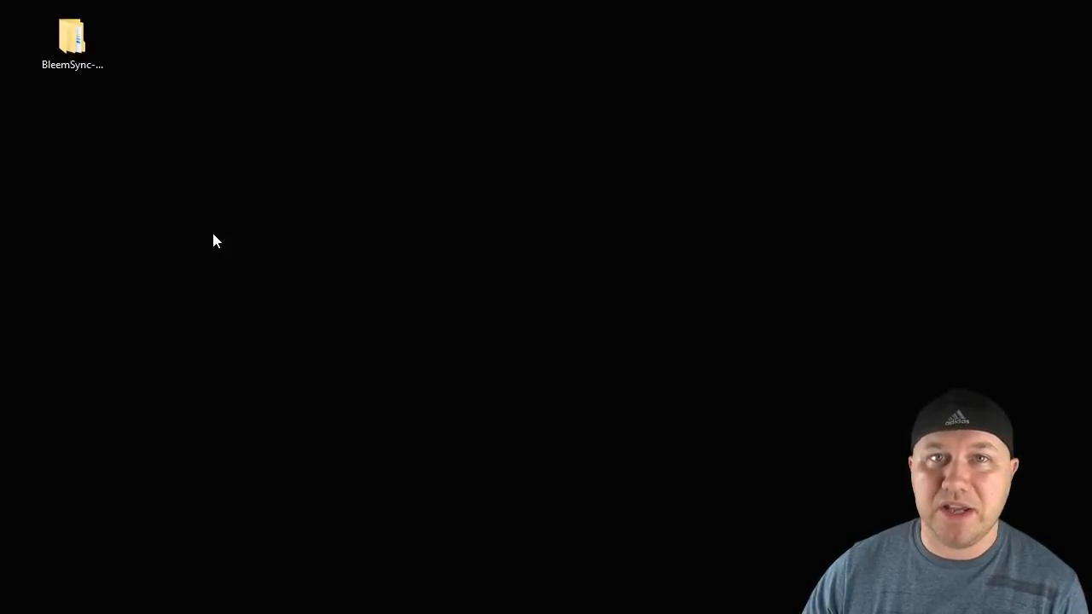
- Browse BleemSync-0.4.0-win7-x86 into Games, folder 1 and GameData, then select all files
{"action": "double_click", "coordinate": [71, 35]}
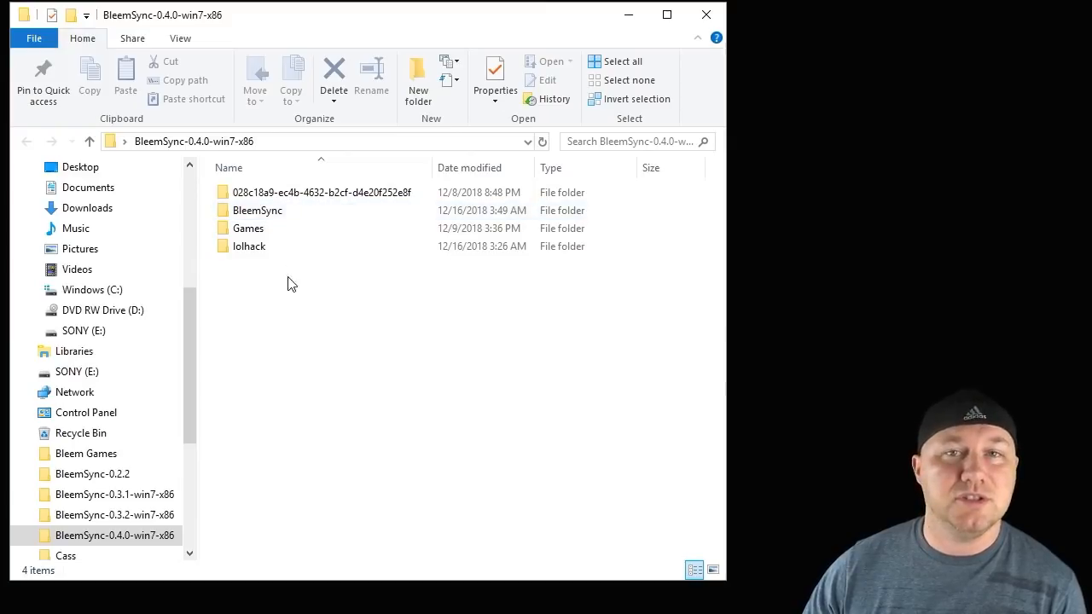
{"action": "mouse_move", "coordinate": [271, 271]}
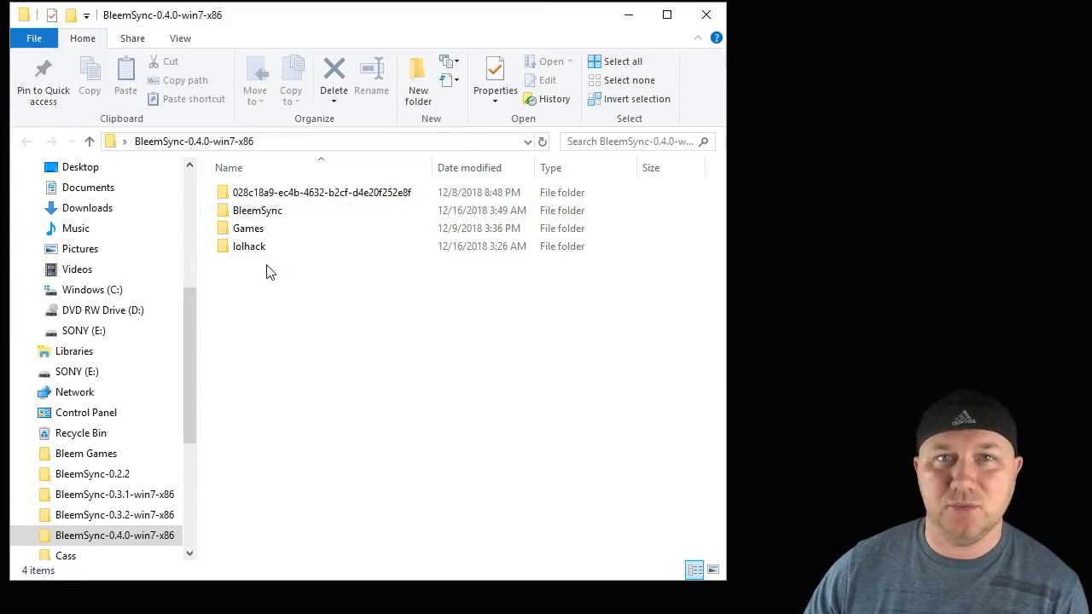
{"action": "mouse_move", "coordinate": [298, 305]}
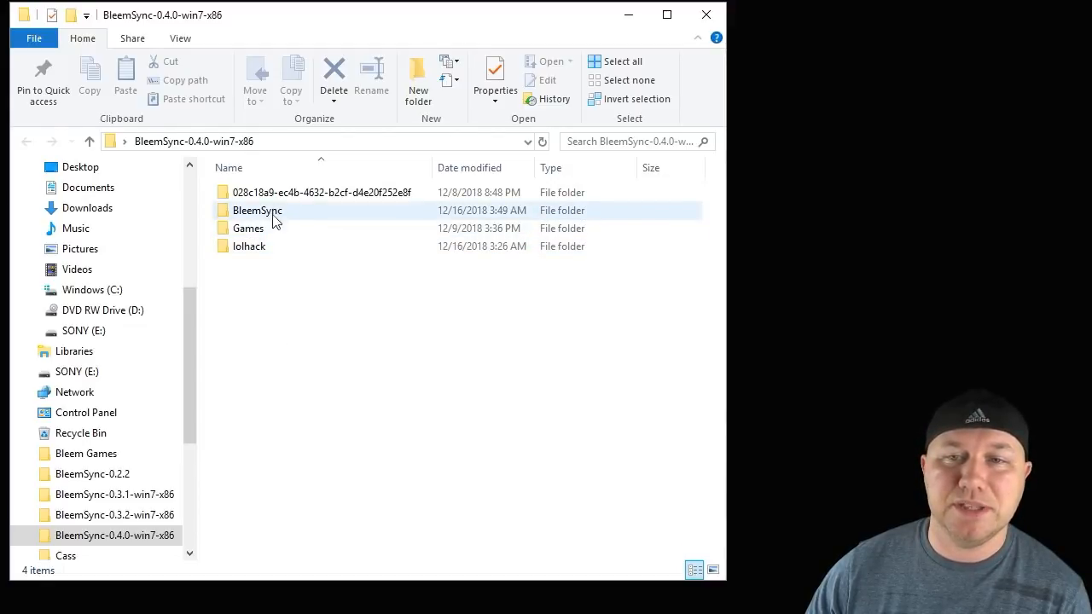
{"action": "double_click", "coordinate": [248, 227]}
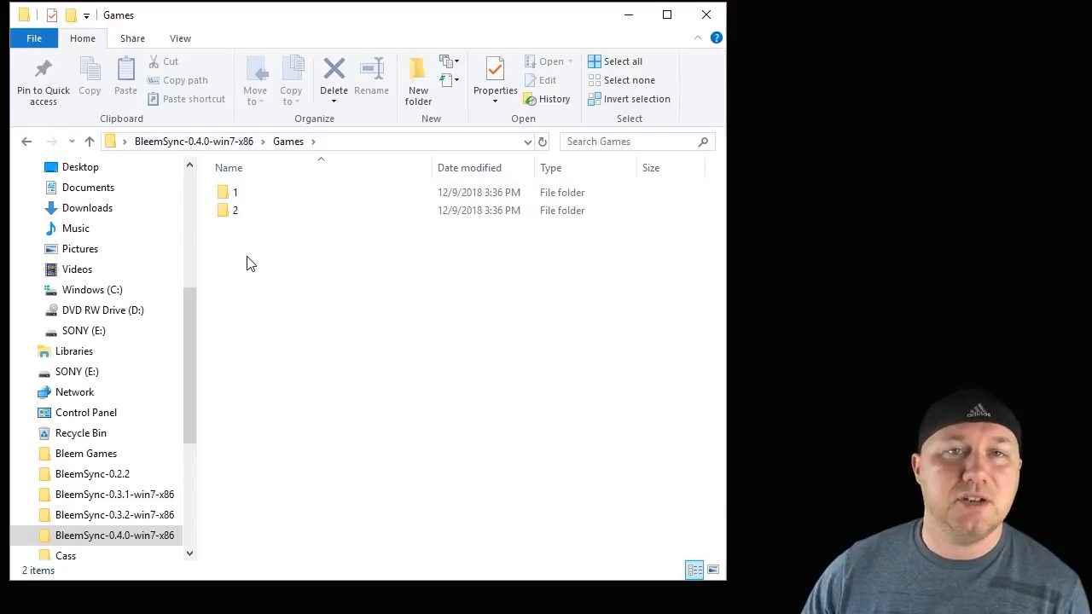
{"action": "double_click", "coordinate": [236, 192]}
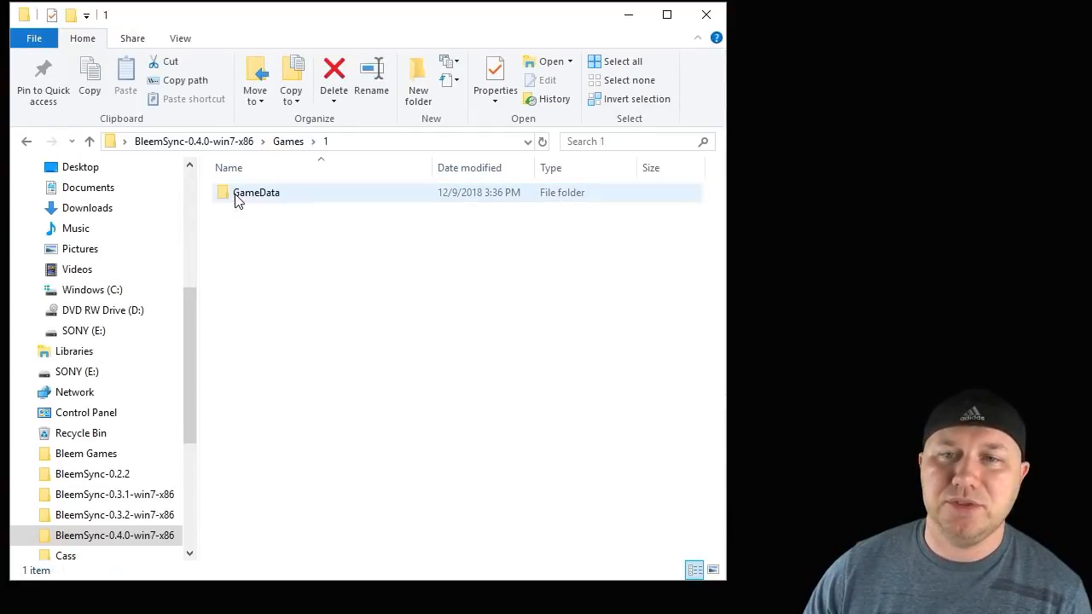
{"action": "double_click", "coordinate": [257, 192]}
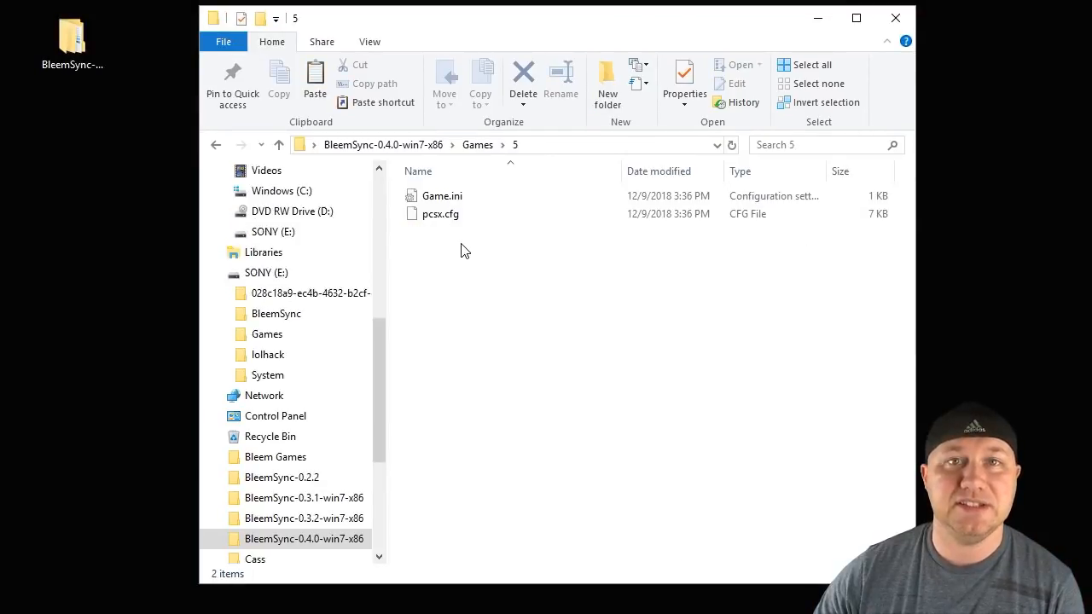
{"action": "key", "text": "ctrl+a"}
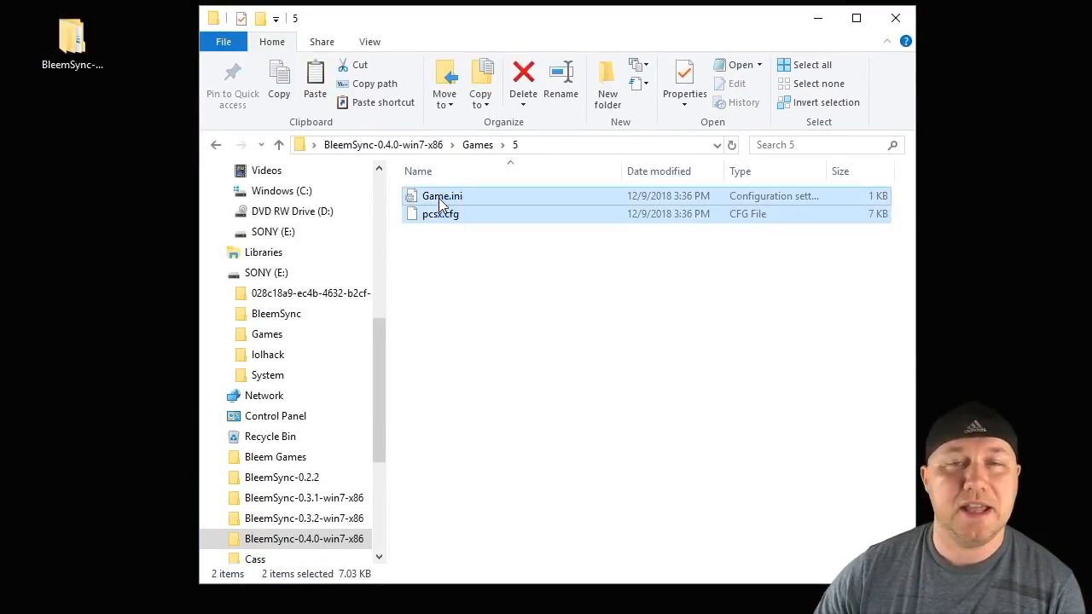
{"action": "mouse_move", "coordinate": [442, 196]}
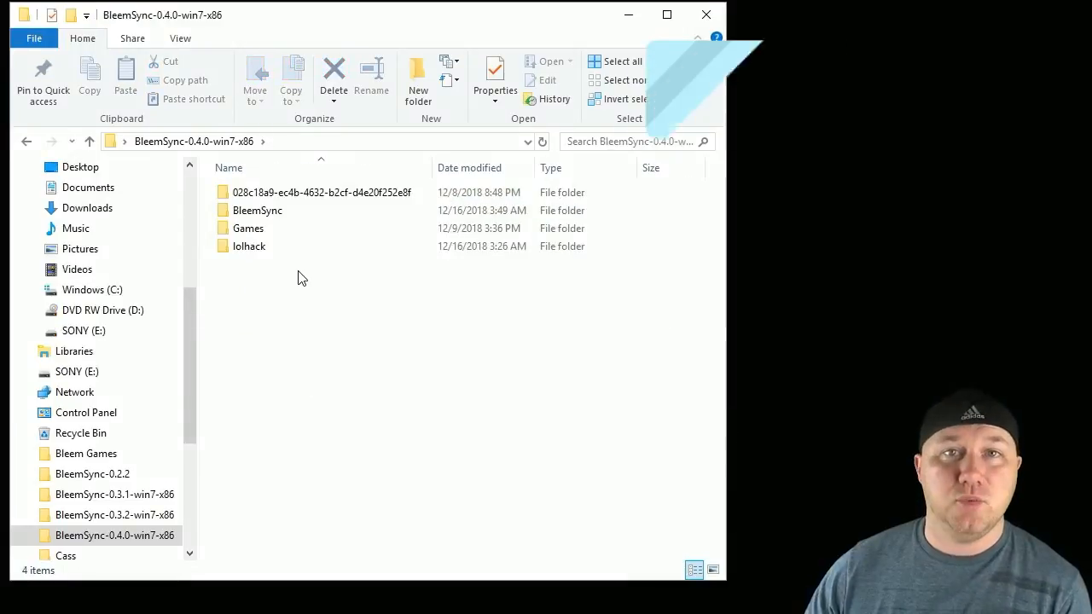
- Create new game folders in Games and a GameData folder inside a game folder
{"action": "double_click", "coordinate": [248, 228]}
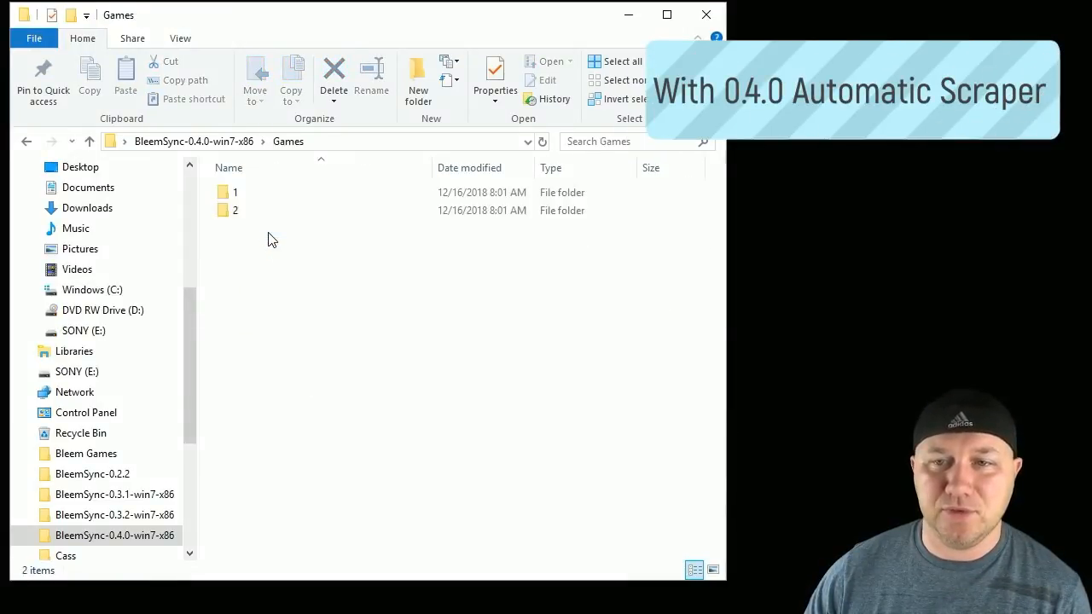
{"action": "mouse_move", "coordinate": [261, 192]}
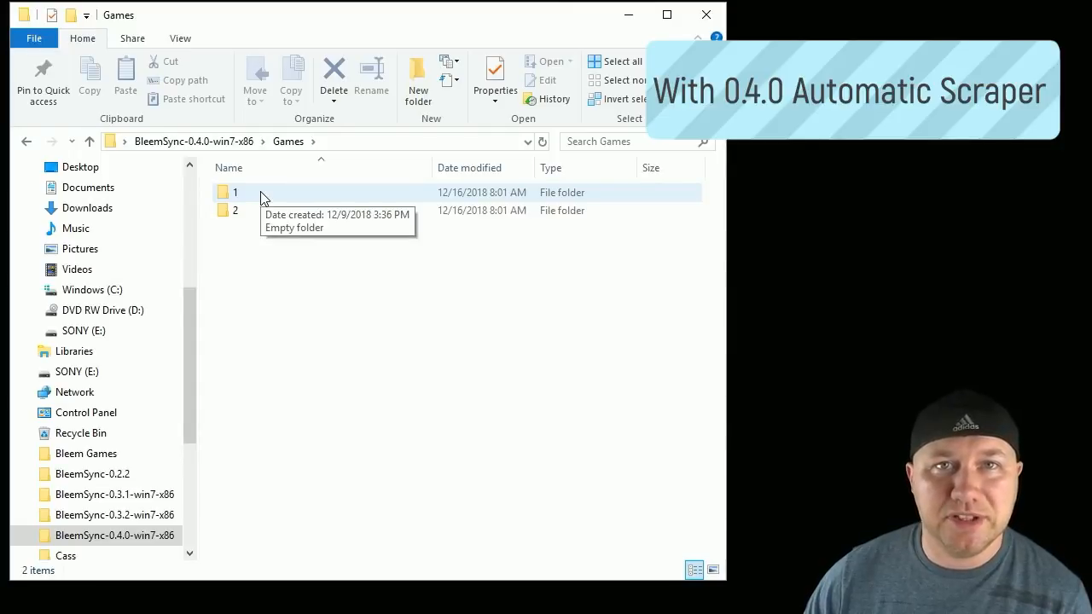
{"action": "mouse_move", "coordinate": [292, 314]}
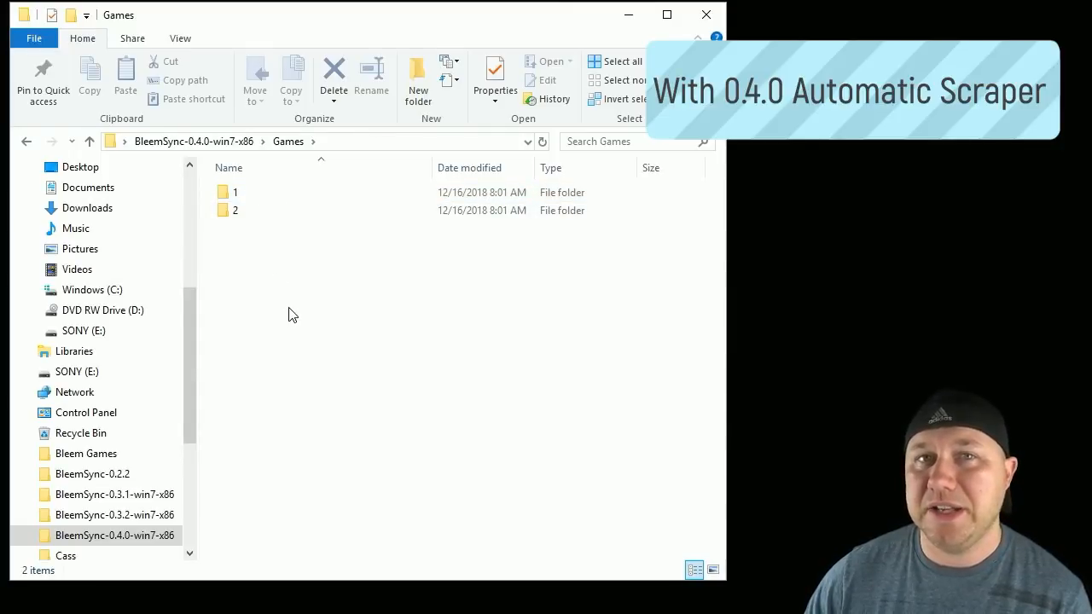
{"action": "mouse_move", "coordinate": [274, 263]}
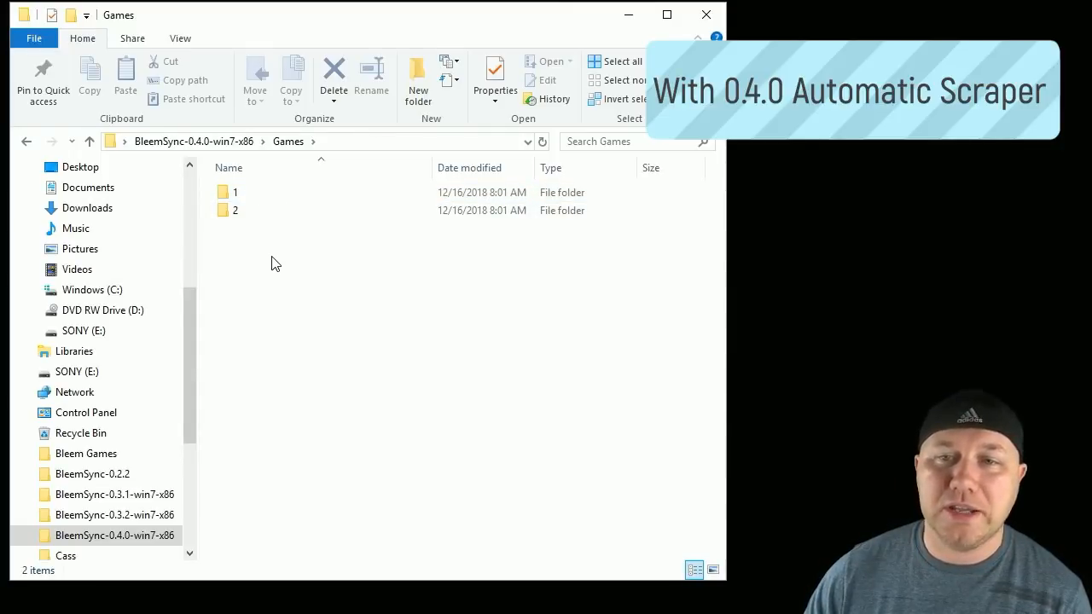
{"action": "right_click", "coordinate": [275, 248]}
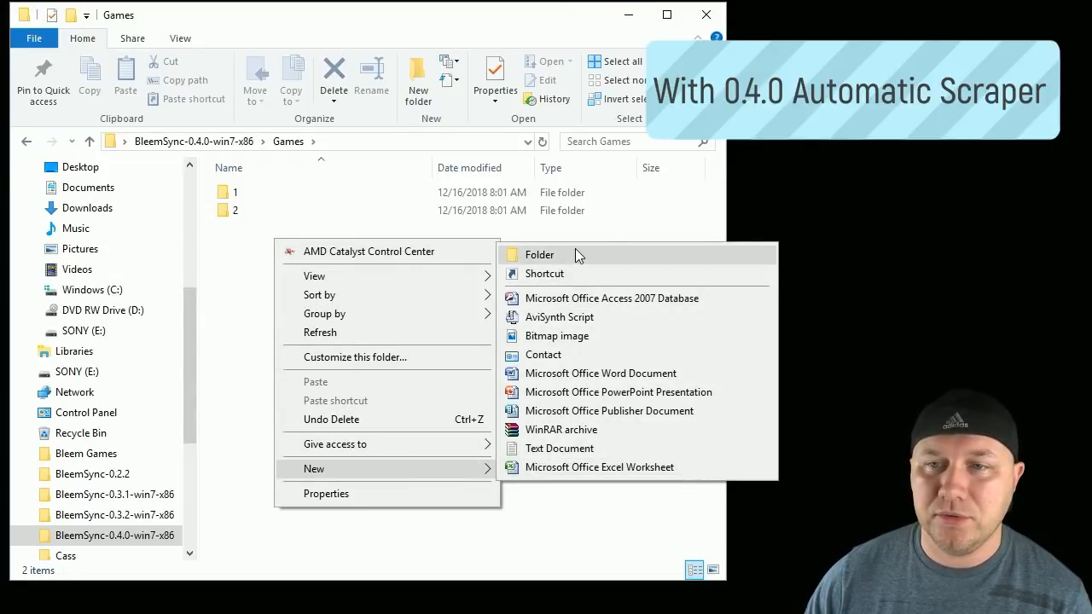
{"action": "left_click", "coordinate": [539, 254]}
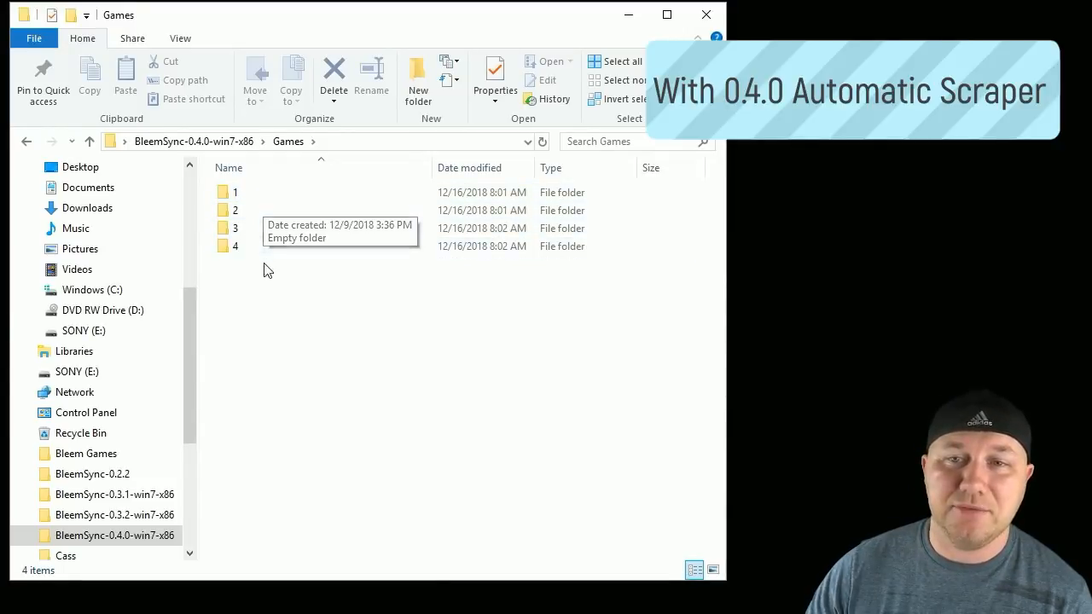
{"action": "mouse_move", "coordinate": [333, 290]}
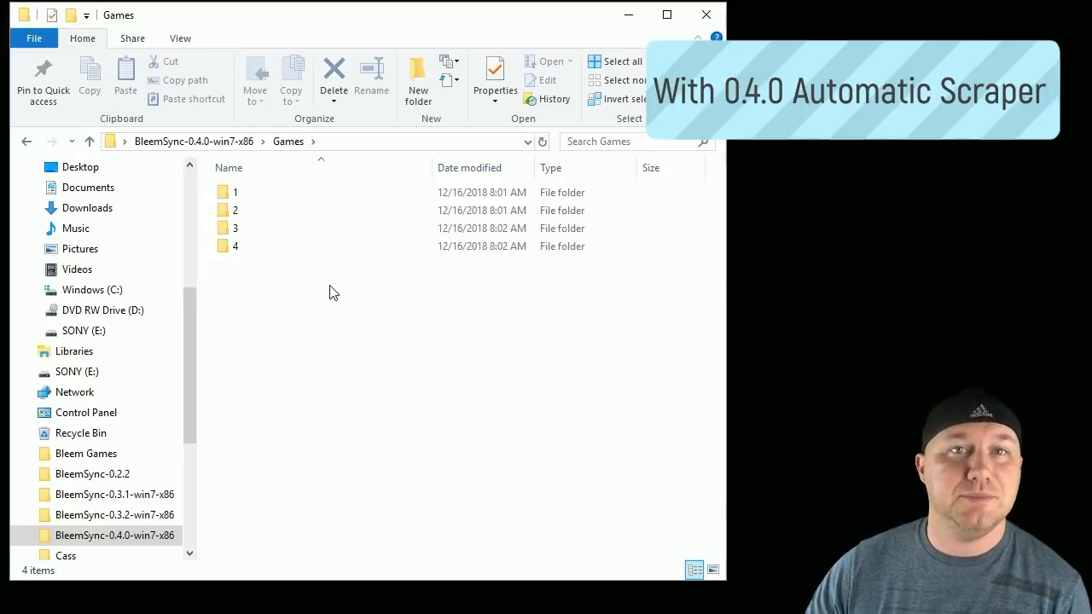
{"action": "left_click", "coordinate": [236, 192]}
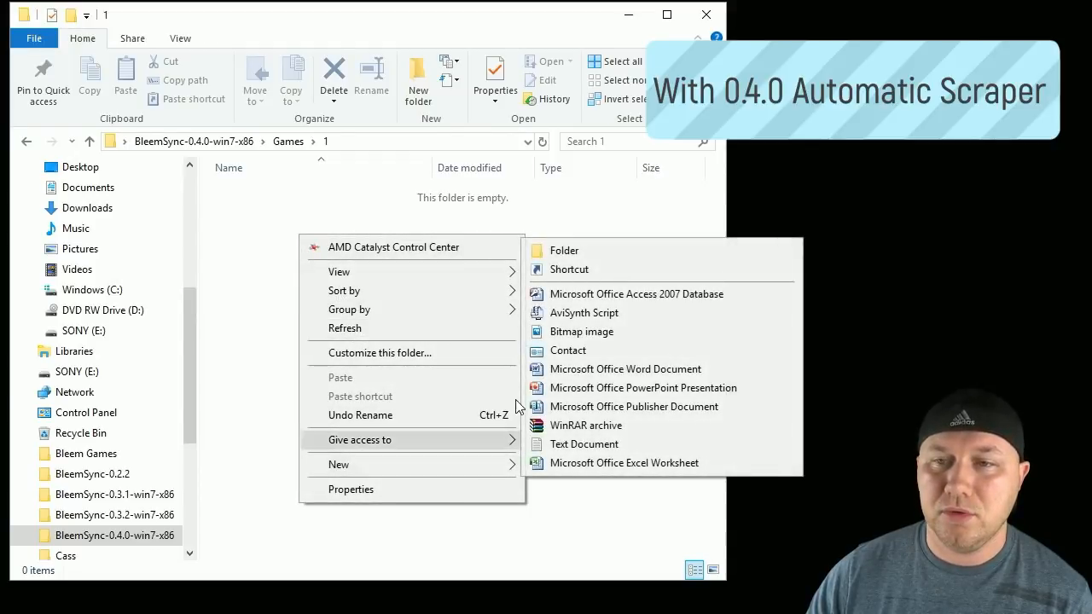
{"action": "left_click", "coordinate": [564, 250]}
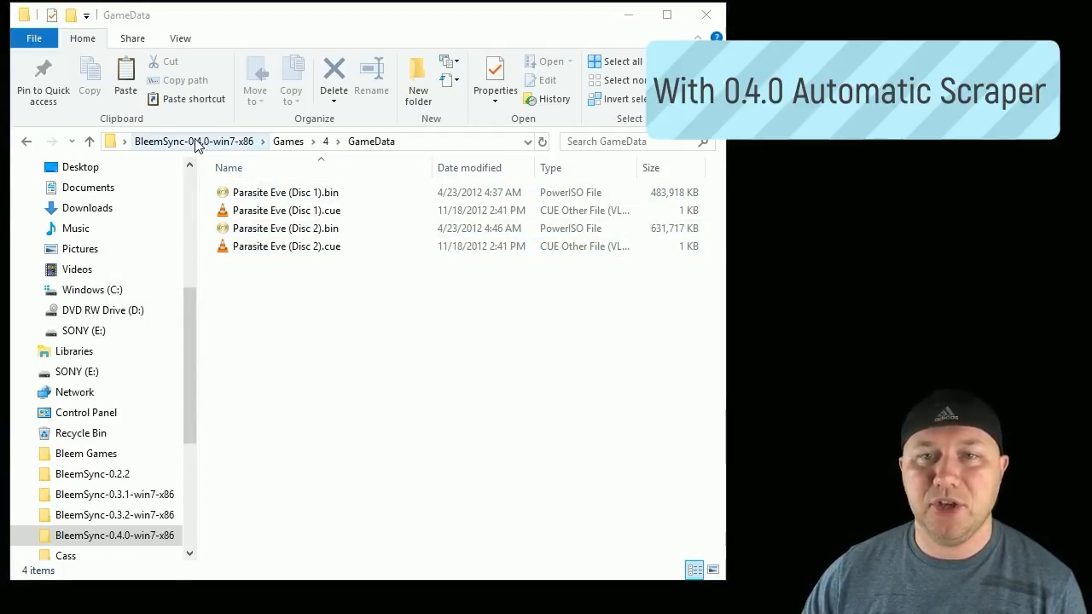
- Go into the BleemSync folder and run BleemSync.exe past the SmartScreen warning
{"action": "left_click", "coordinate": [193, 141]}
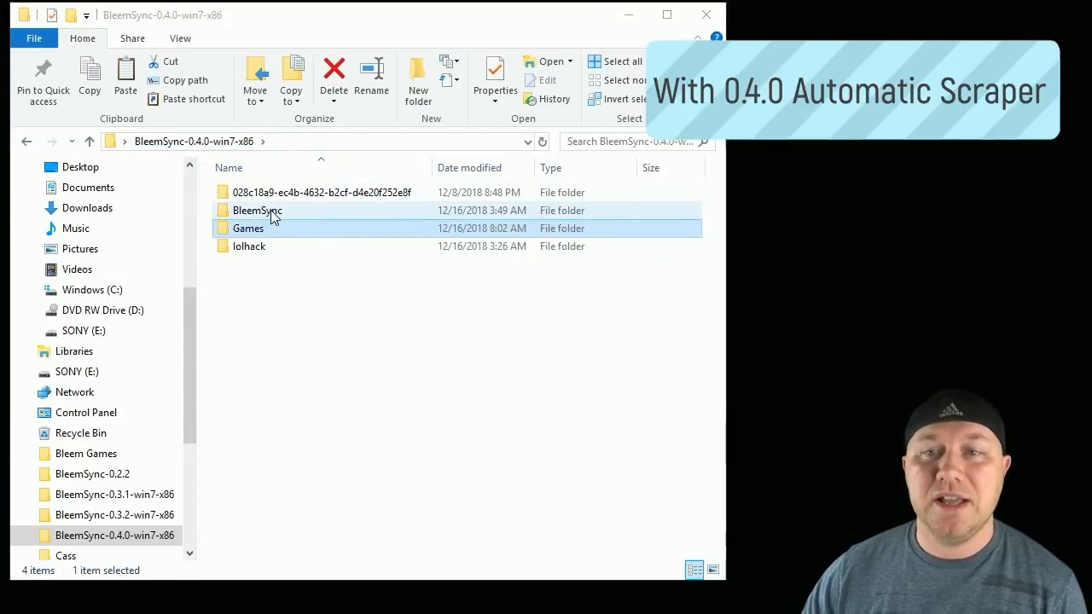
{"action": "left_click", "coordinate": [257, 211]}
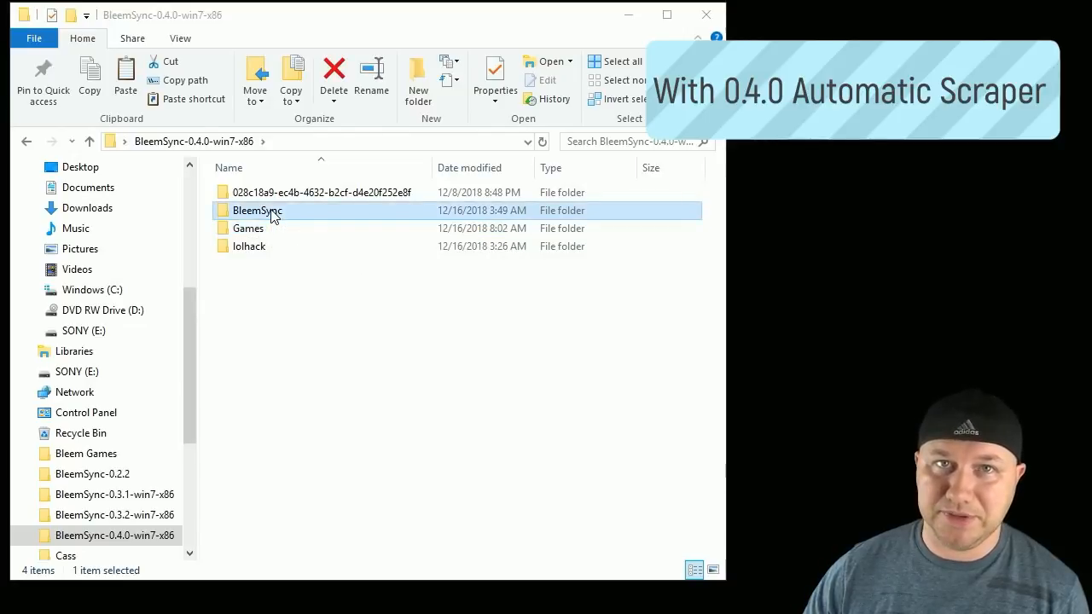
{"action": "double_click", "coordinate": [257, 210]}
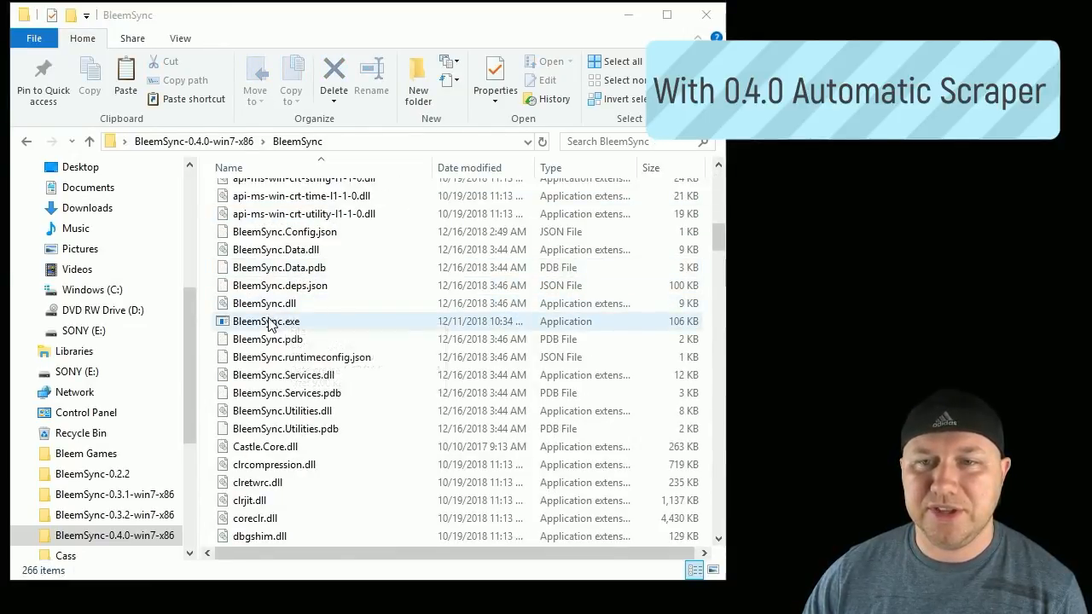
{"action": "mouse_move", "coordinate": [266, 322]}
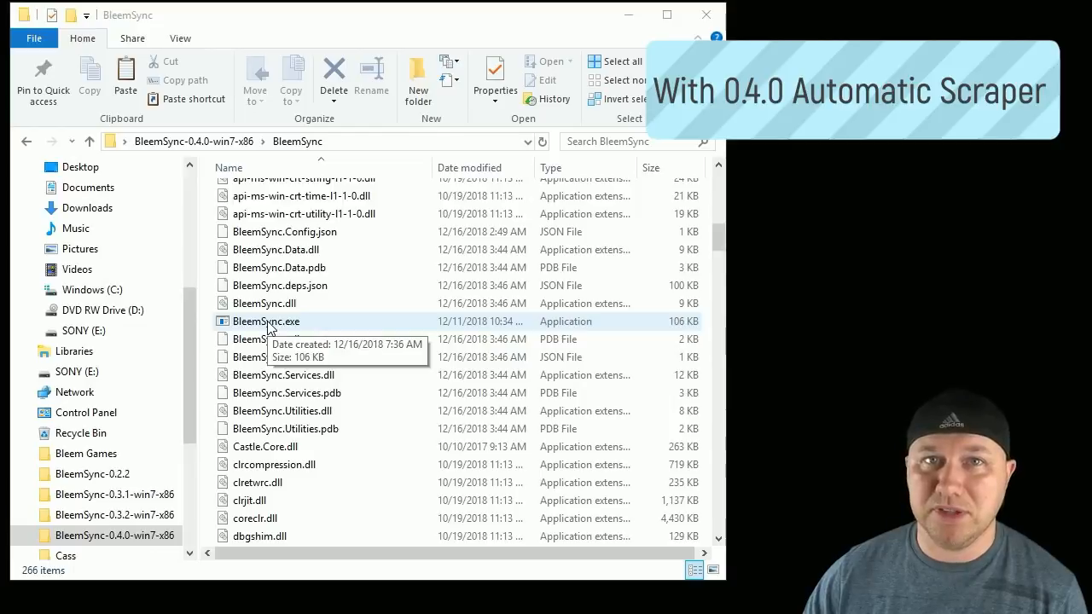
{"action": "double_click", "coordinate": [266, 321]}
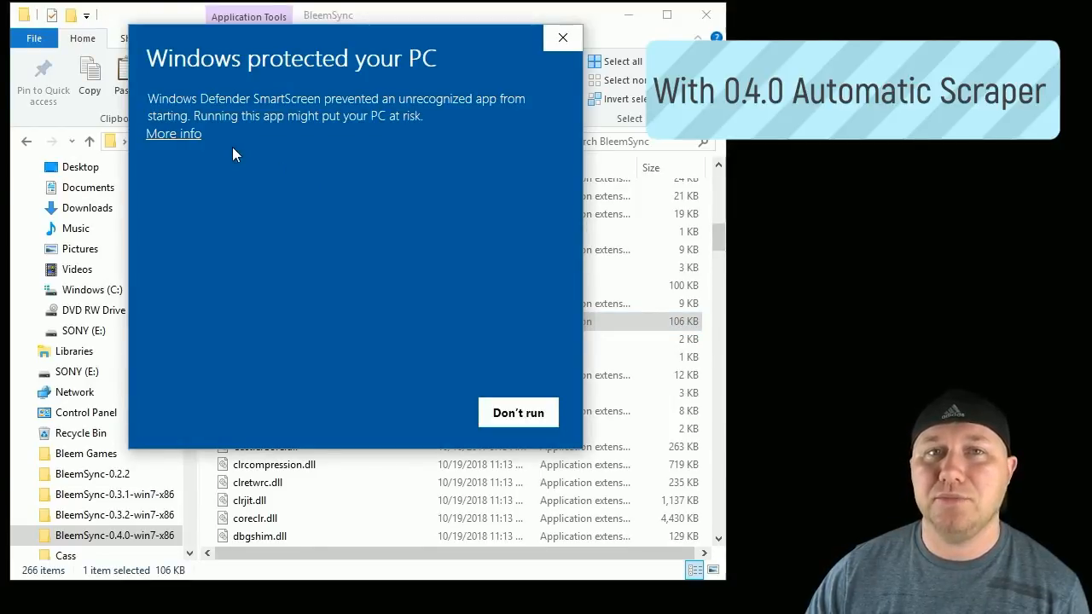
{"action": "left_click", "coordinate": [173, 134]}
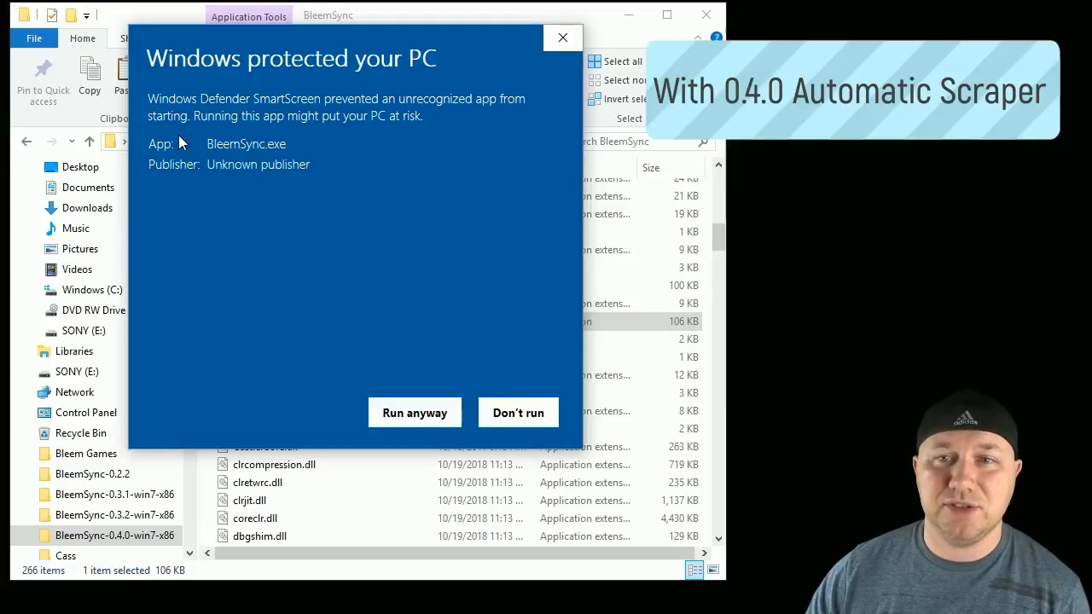
{"action": "left_click", "coordinate": [415, 412]}
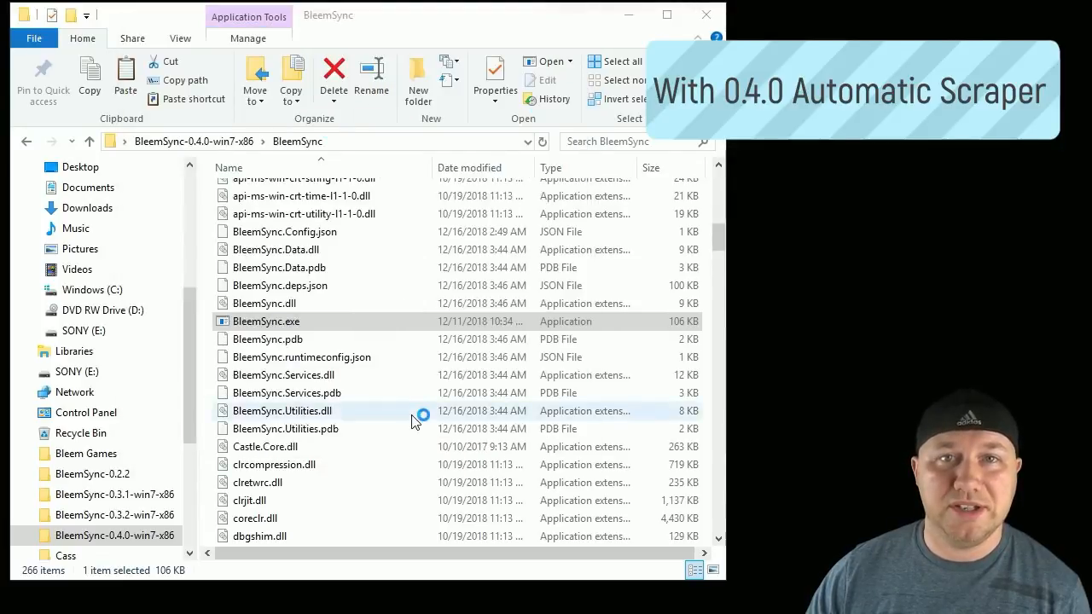
{"action": "double_click", "coordinate": [266, 321]}
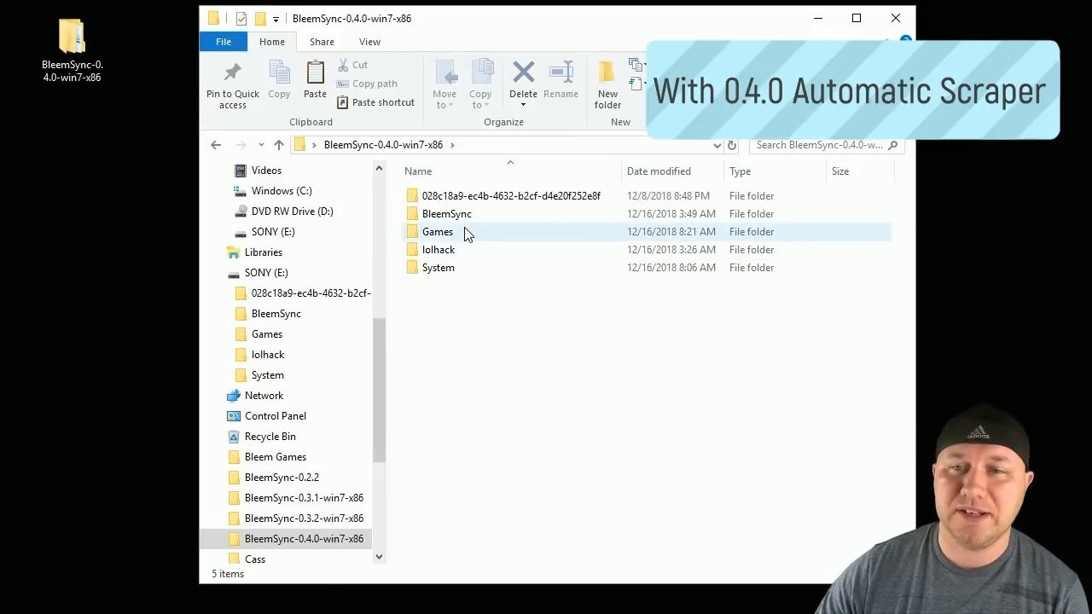
- View folder 4's generated Game.ini and Parasite Eve cover PNG, then open folder 1
{"action": "double_click", "coordinate": [437, 232]}
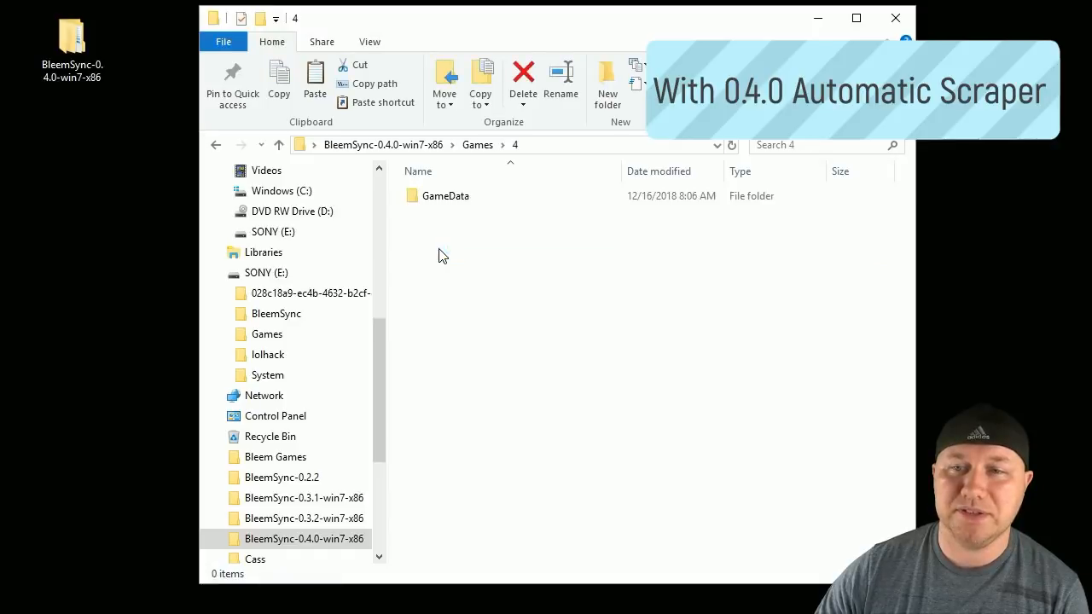
{"action": "double_click", "coordinate": [447, 195]}
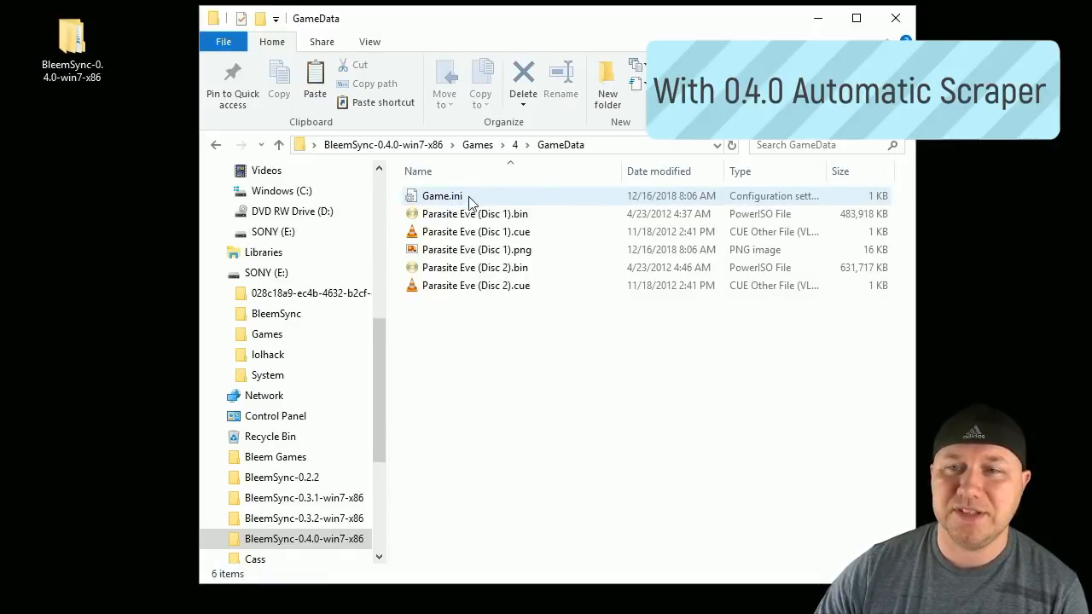
{"action": "mouse_move", "coordinate": [501, 256]}
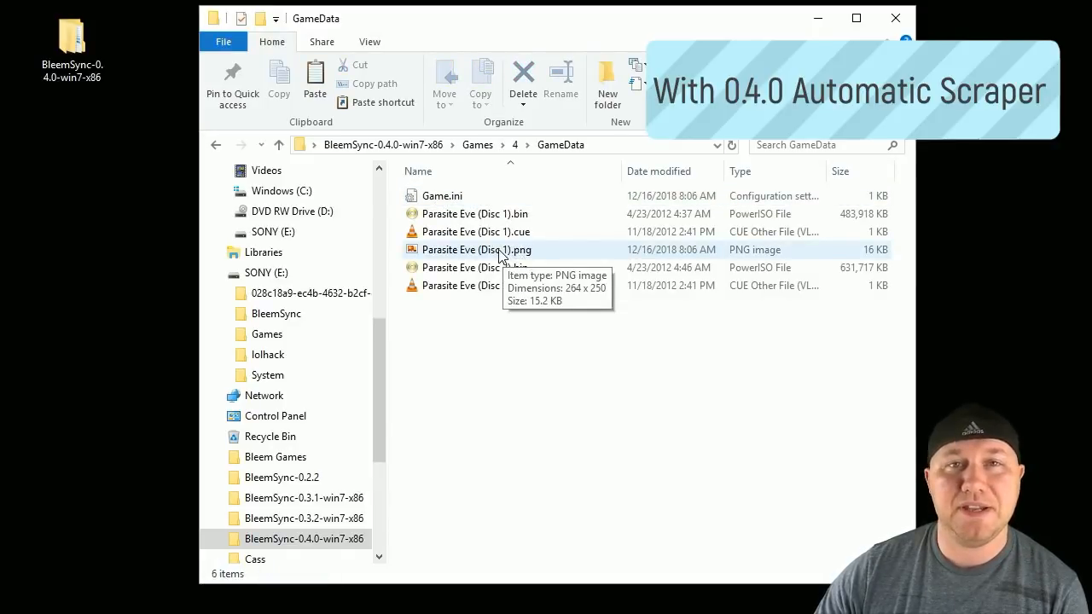
{"action": "left_click", "coordinate": [478, 144]}
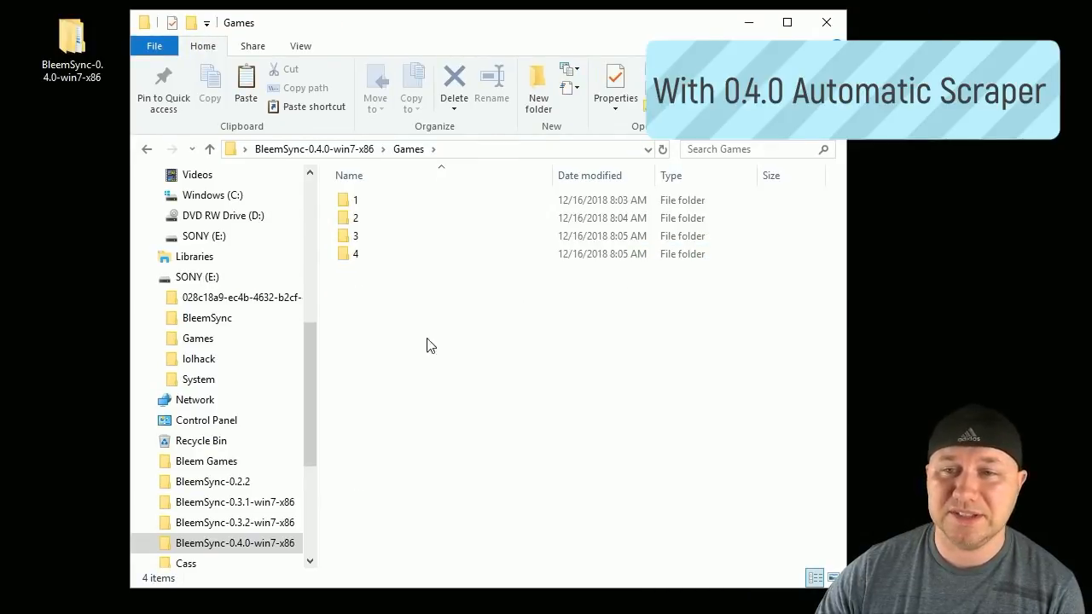
{"action": "left_click", "coordinate": [384, 200]}
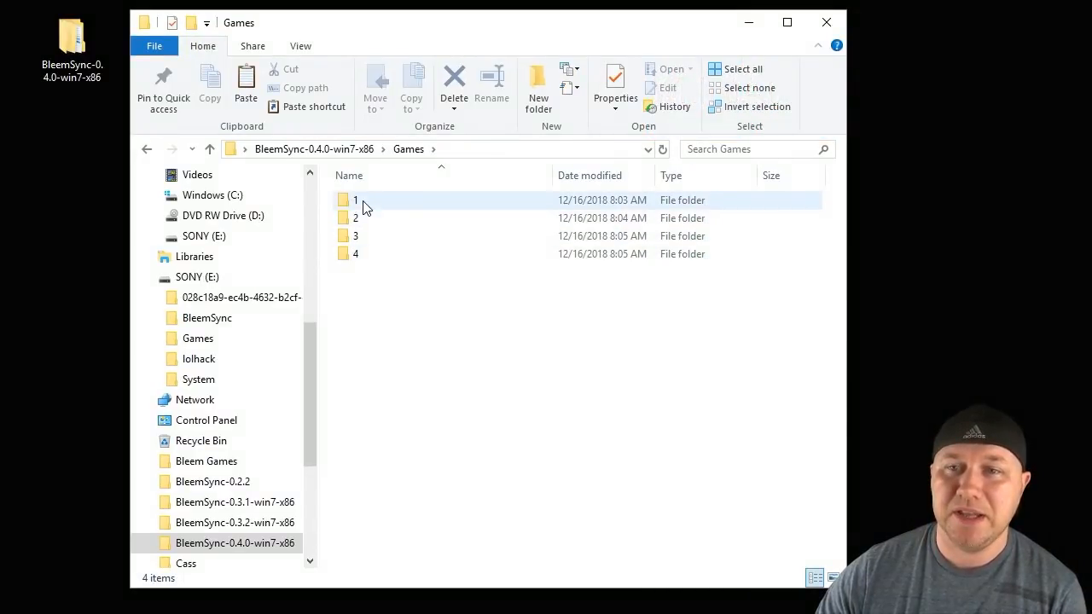
{"action": "double_click", "coordinate": [355, 200]}
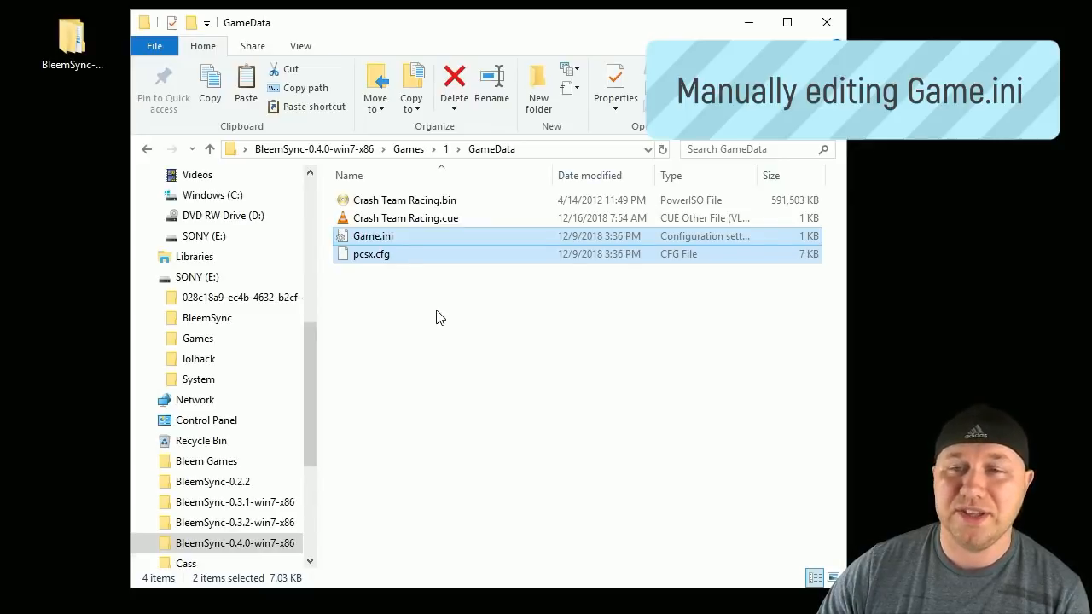
- Copy the name 'Crash Team Racing' from the cue file's rename field, then select Game.ini
{"action": "left_click", "coordinate": [418, 299]}
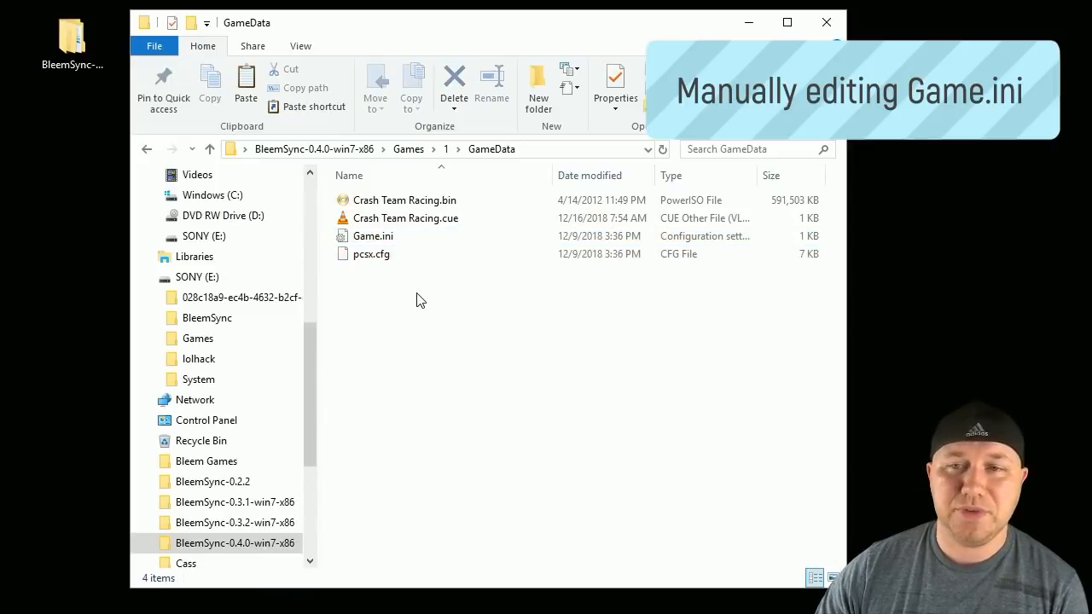
{"action": "mouse_move", "coordinate": [410, 332]}
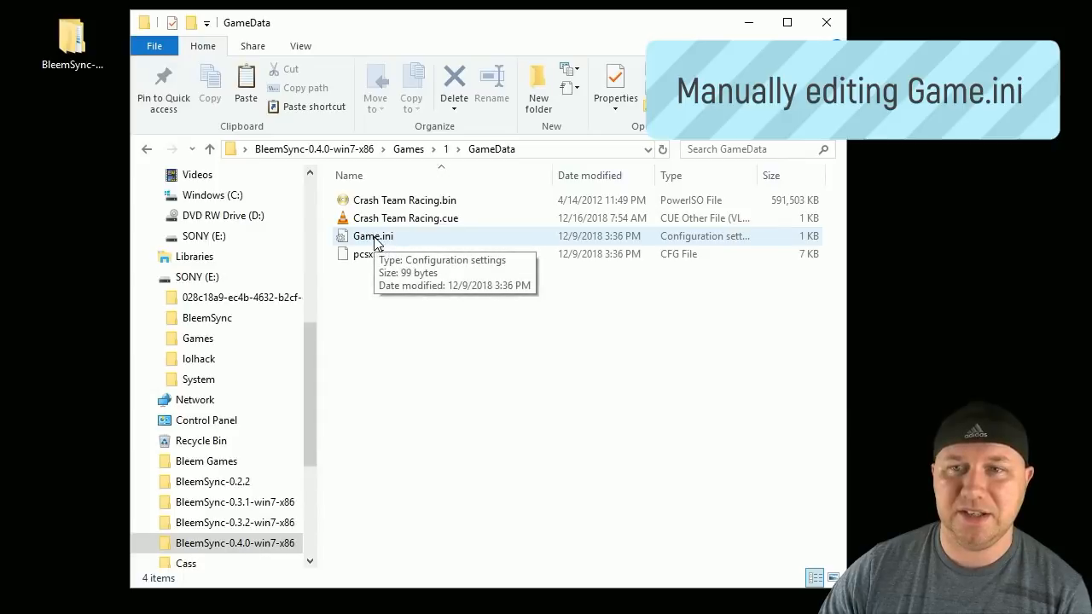
{"action": "left_click", "coordinate": [405, 217]}
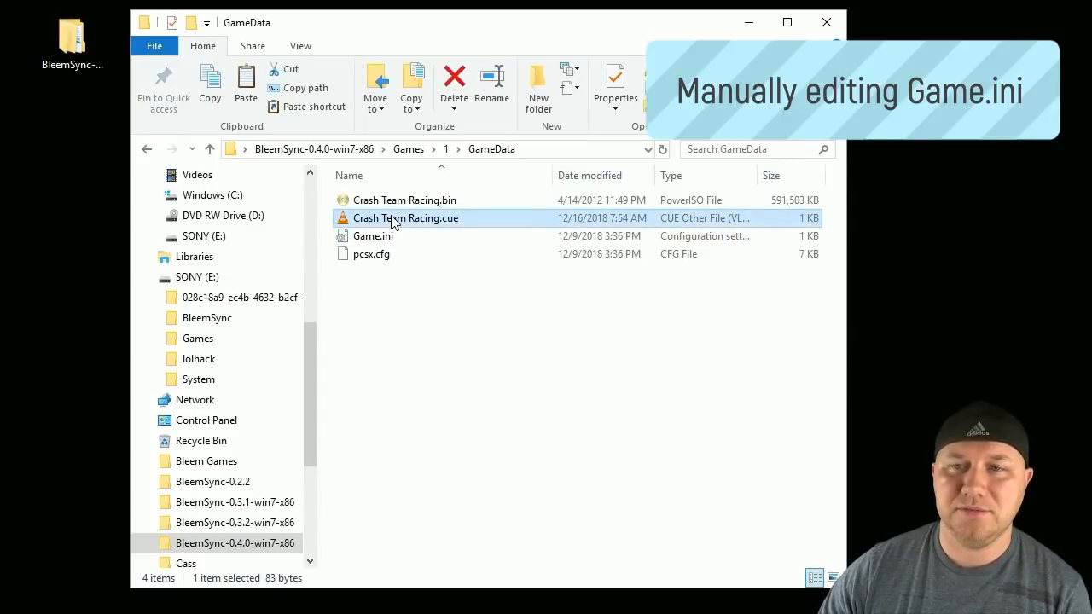
{"action": "right_click", "coordinate": [397, 219]}
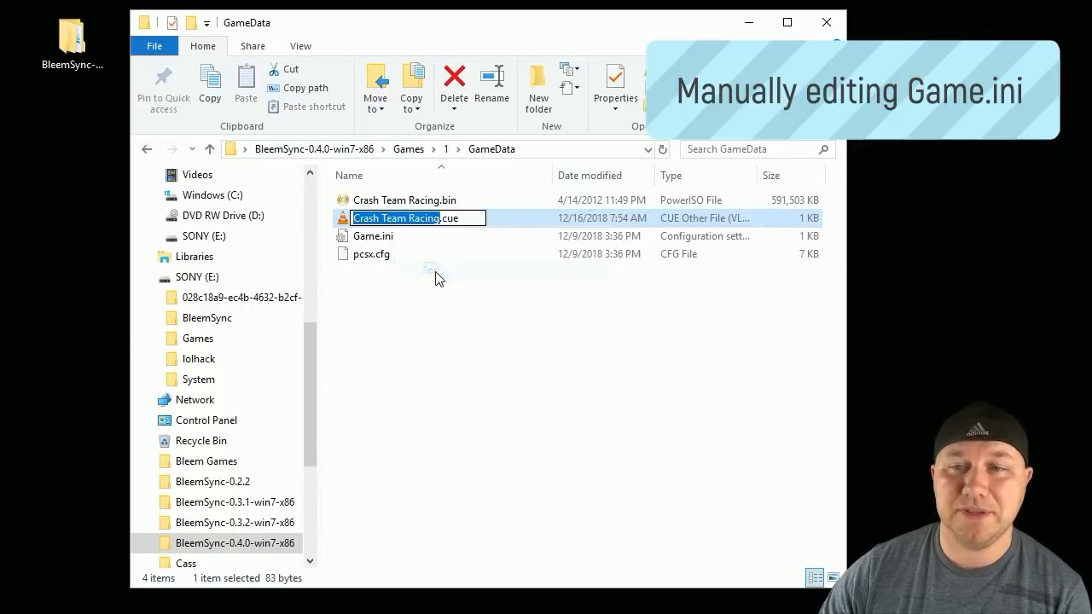
{"action": "left_click", "coordinate": [373, 236]}
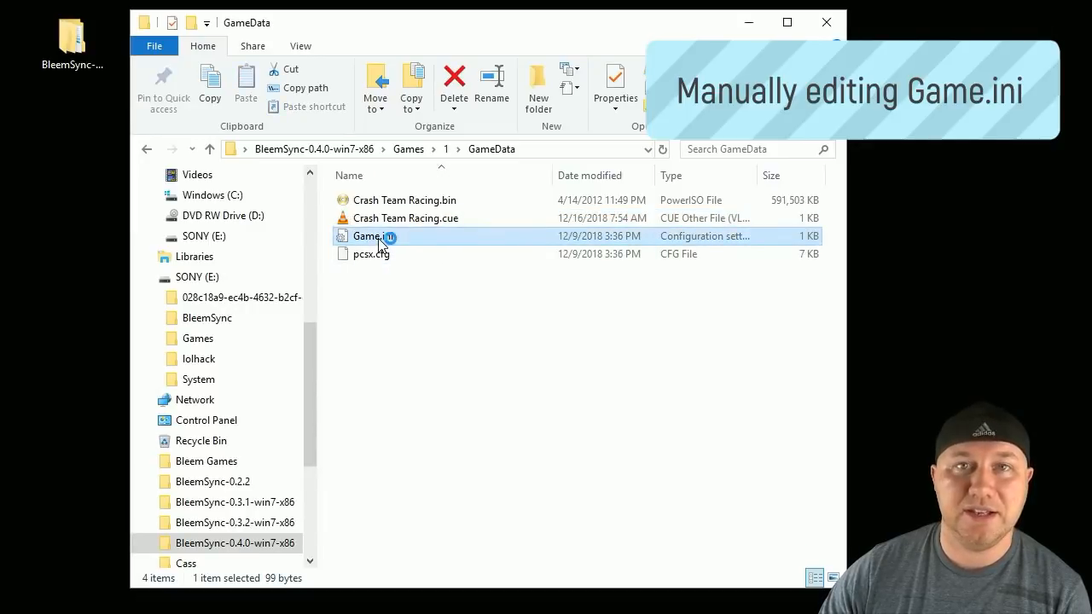
- Fill Game.ini with Crash Team Racing, Naughty Dog, 2 players and 1999, then save
{"action": "double_click", "coordinate": [367, 236]}
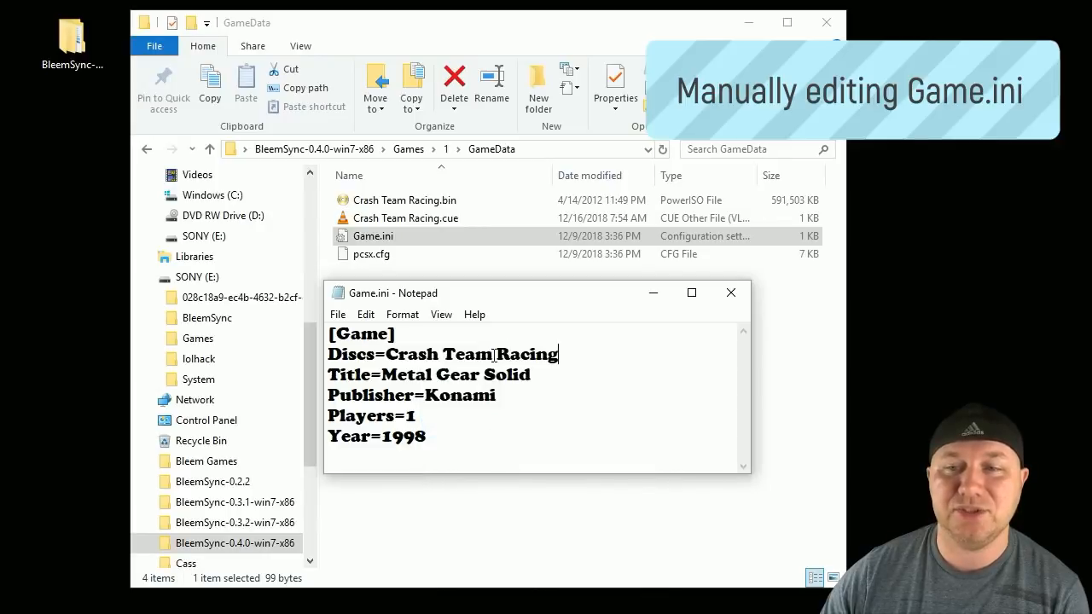
{"action": "type", "text": "Crash Team Racing"}
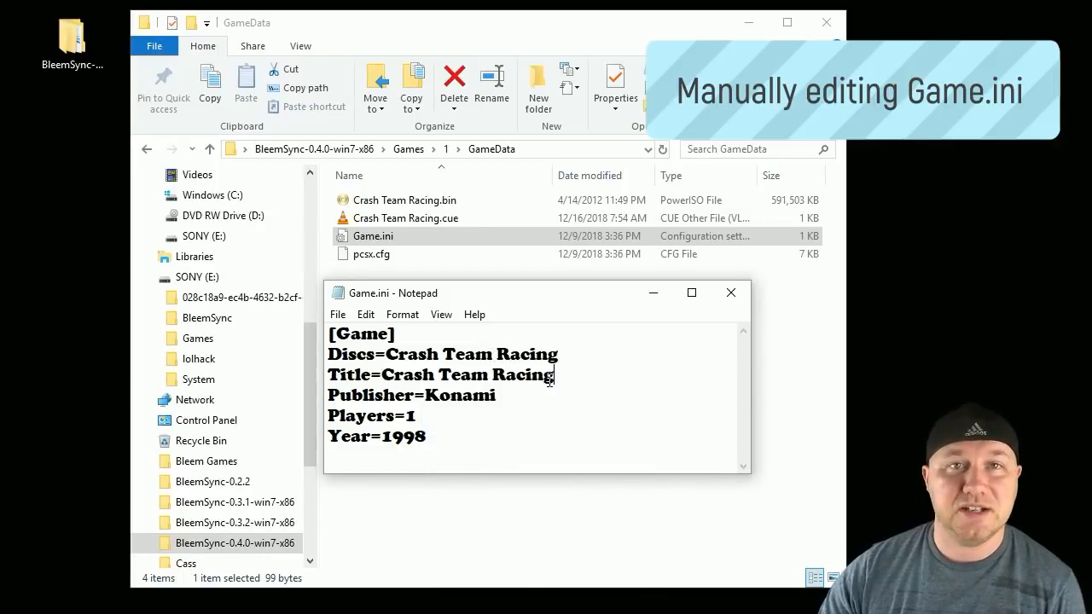
{"action": "type", "text": "Naughty Dog"}
{"action": "left_click", "coordinate": [378, 437]}
{"action": "type", "text": "9"}
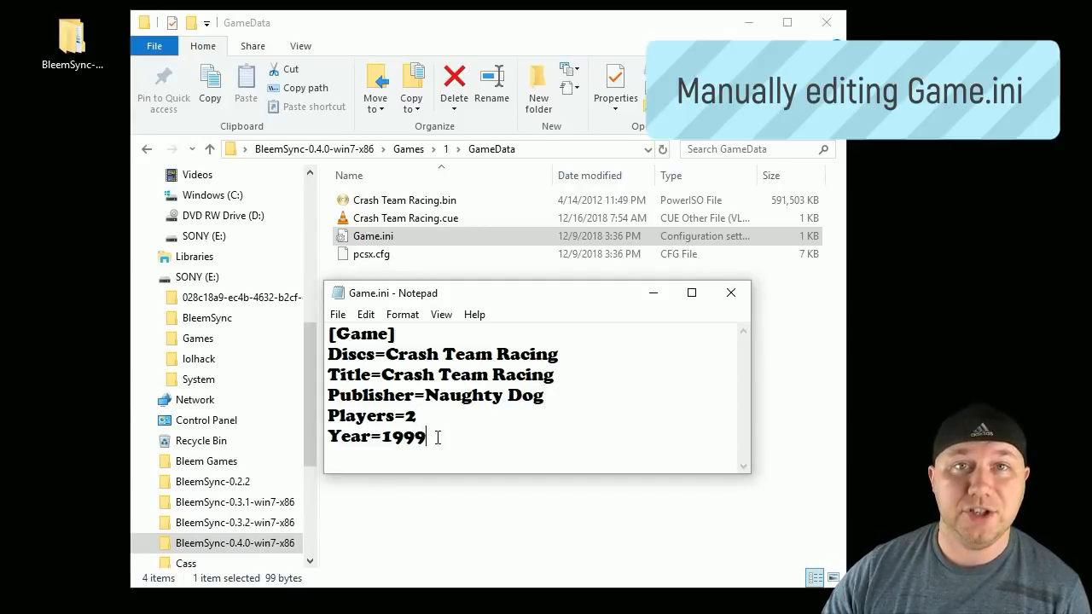
{"action": "left_click", "coordinate": [338, 314]}
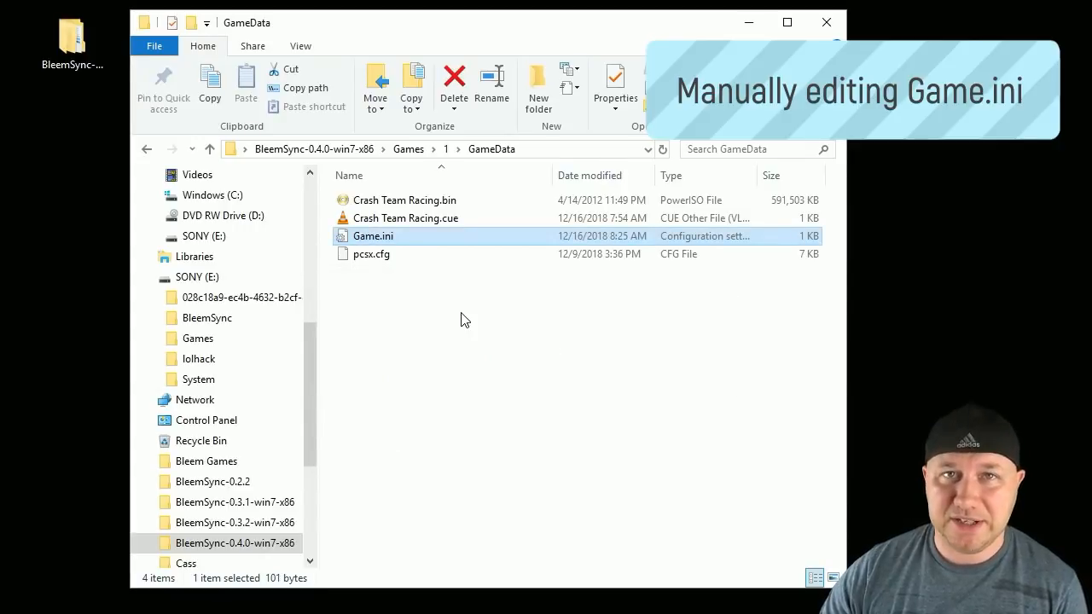
- Clear the Game.ini selection in the BleemSync-0.4.0-win7-x86 folder
{"action": "left_click", "coordinate": [414, 297]}
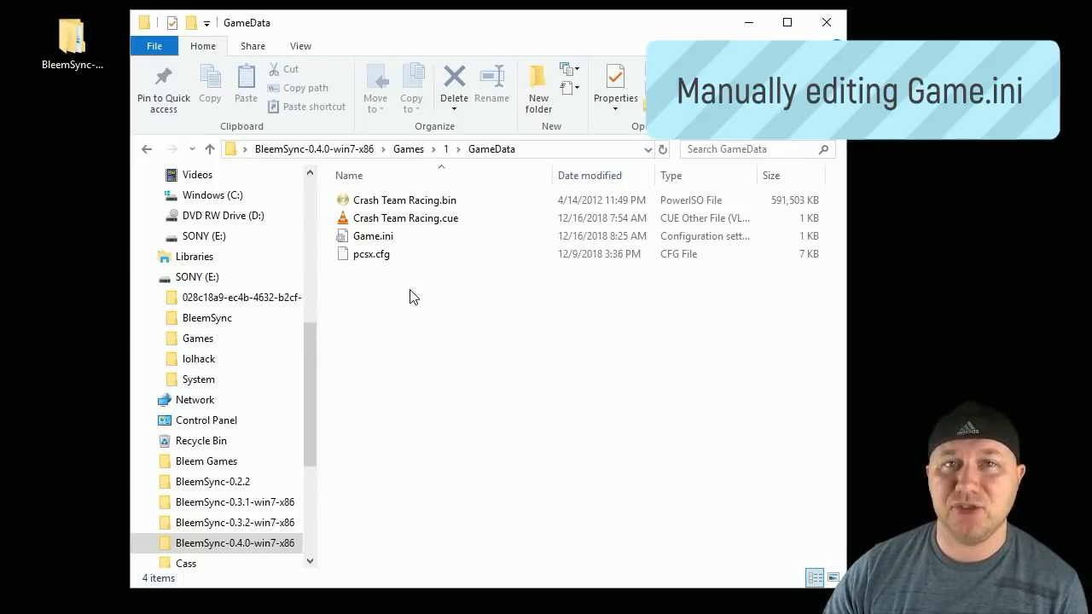
{"action": "mouse_move", "coordinate": [388, 255]}
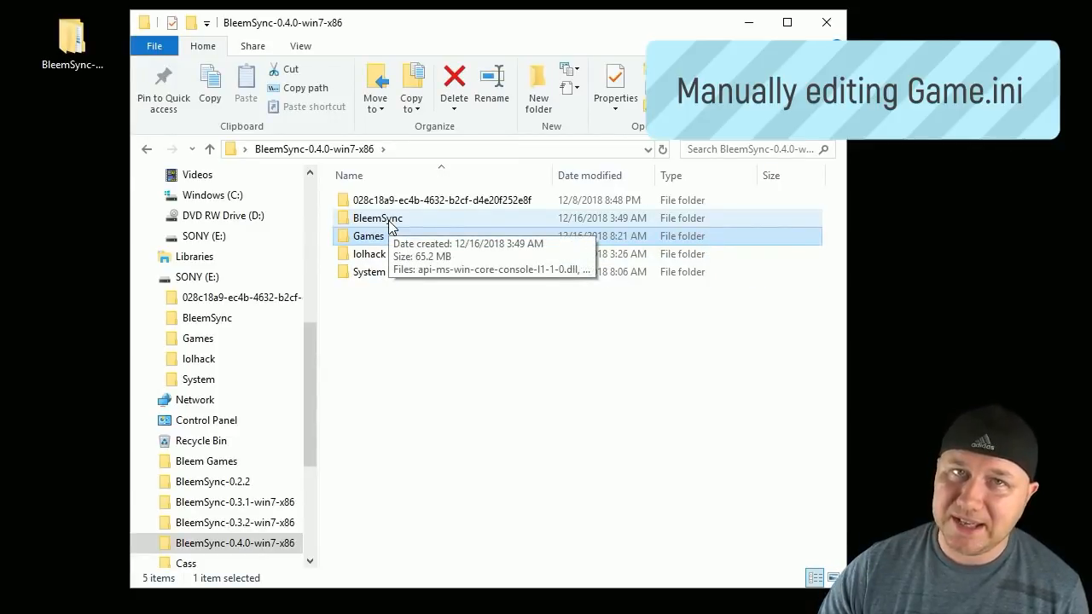
- Copy the five BleemSync-0.4.0-win7-x86 items and bring up paste options on SONY (E:)
{"action": "double_click", "coordinate": [377, 218]}
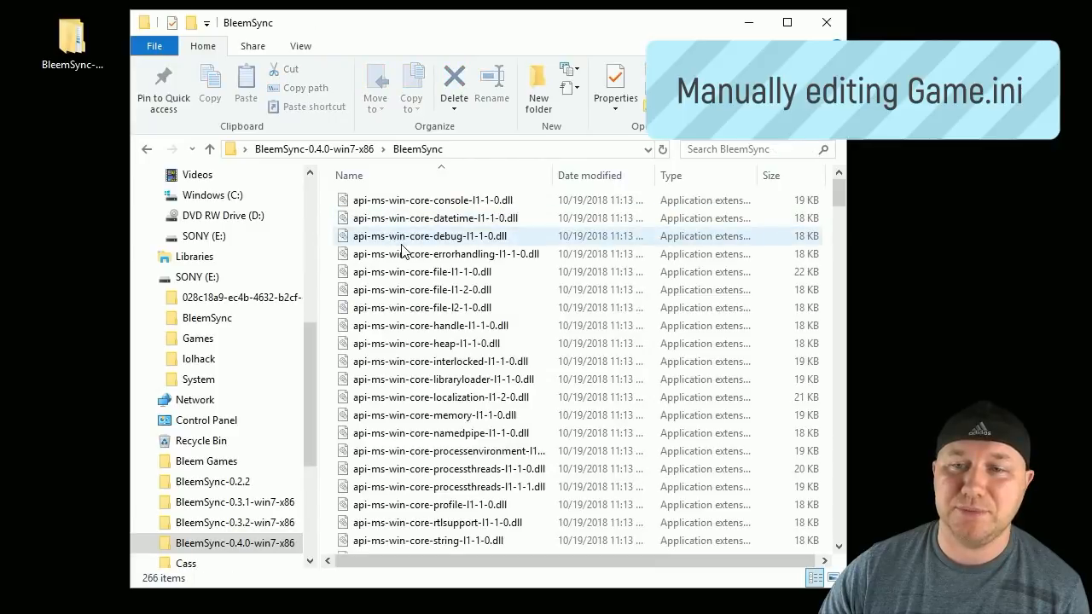
{"action": "scroll", "scroll_direction": "down", "scroll_amount": 3}
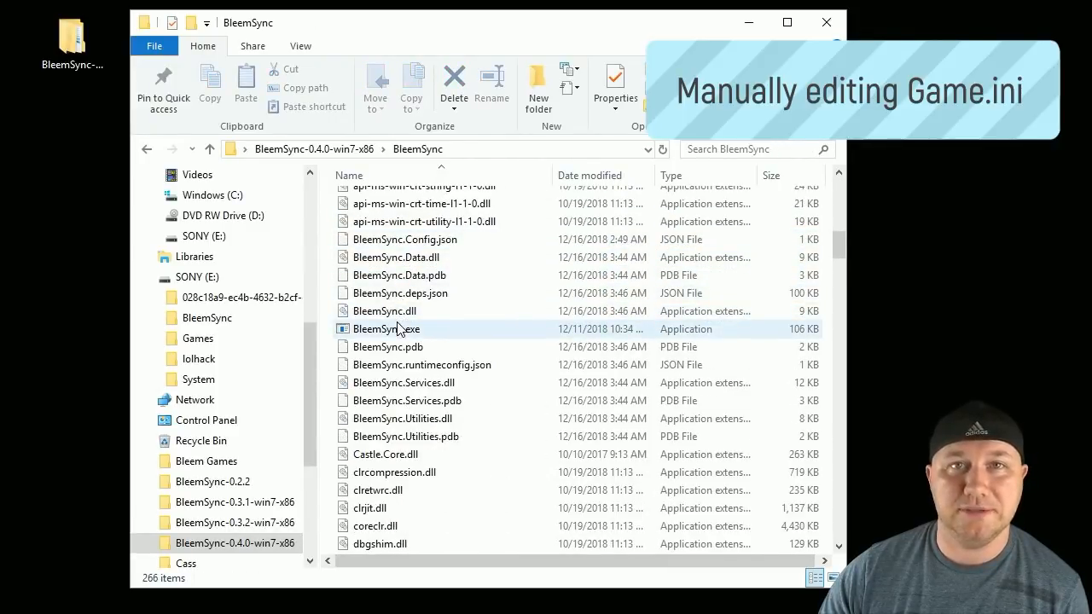
{"action": "right_click", "coordinate": [384, 239]}
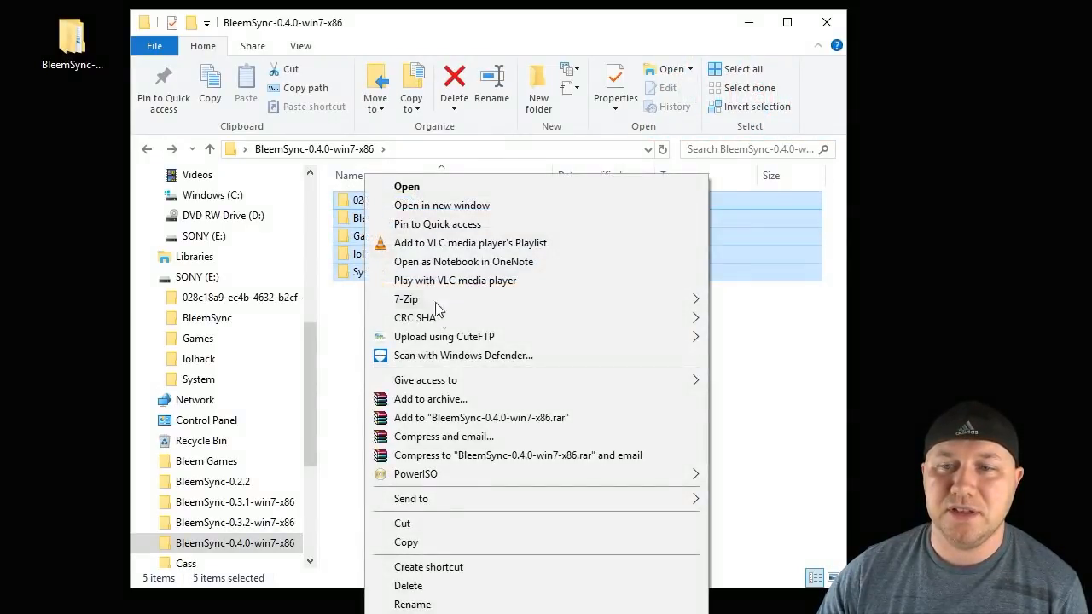
{"action": "left_click", "coordinate": [197, 256]}
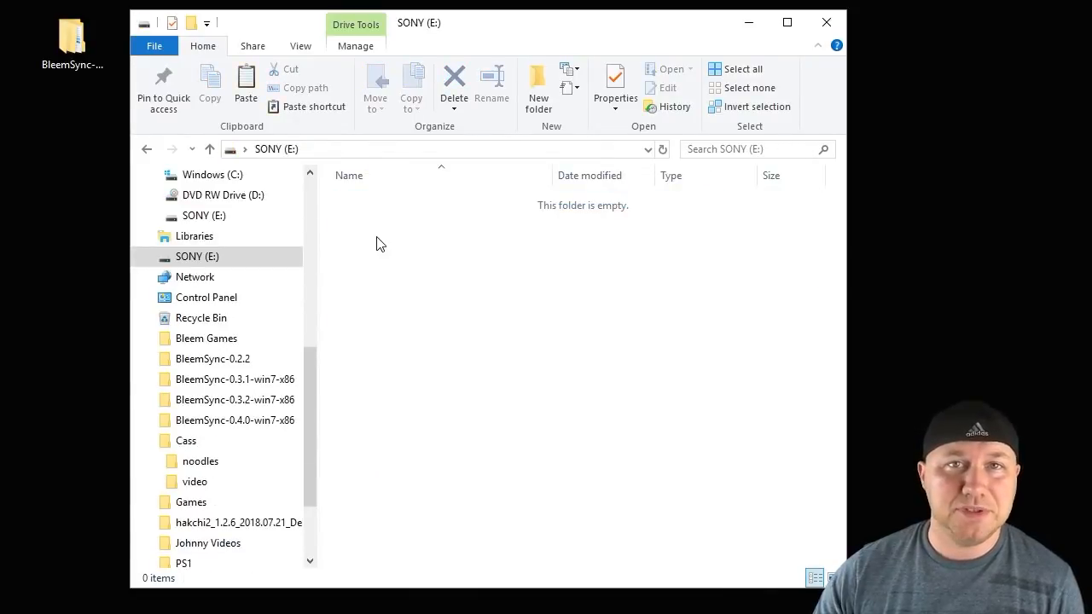
{"action": "right_click", "coordinate": [379, 244]}
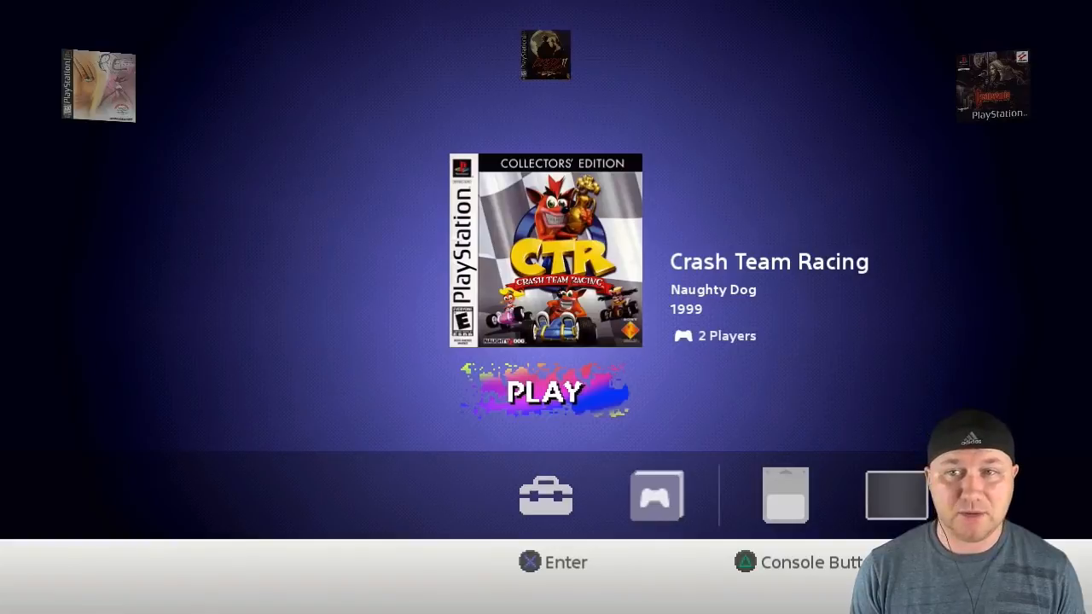
- Browse the game carousel's box art and details, then play Crash Team Racing
{"action": "scroll", "scroll_direction": "right", "scroll_amount": 3}
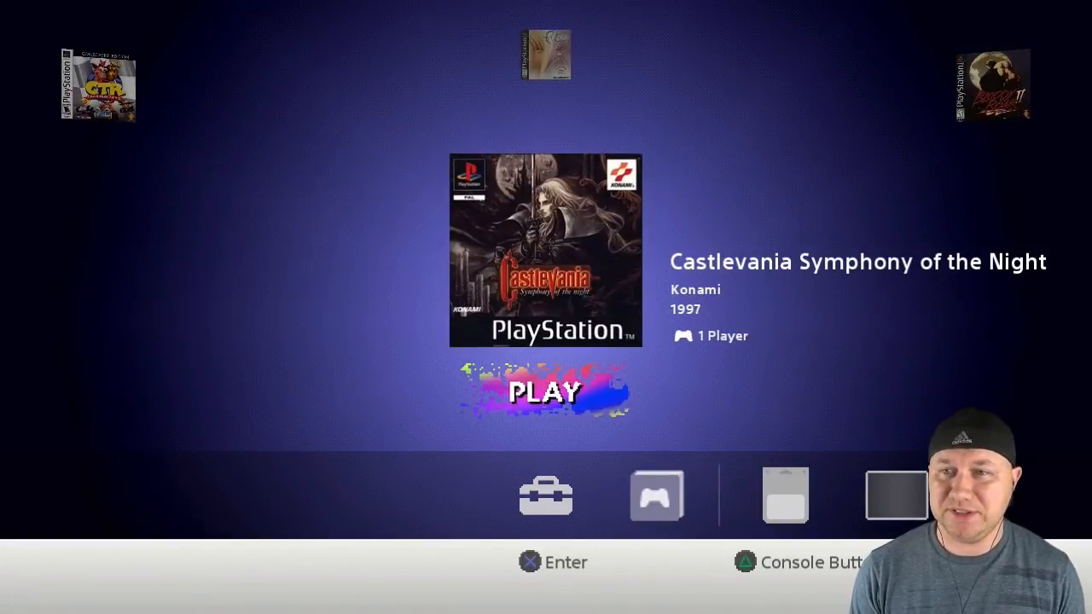
{"action": "scroll", "scroll_direction": "right", "scroll_amount": 3}
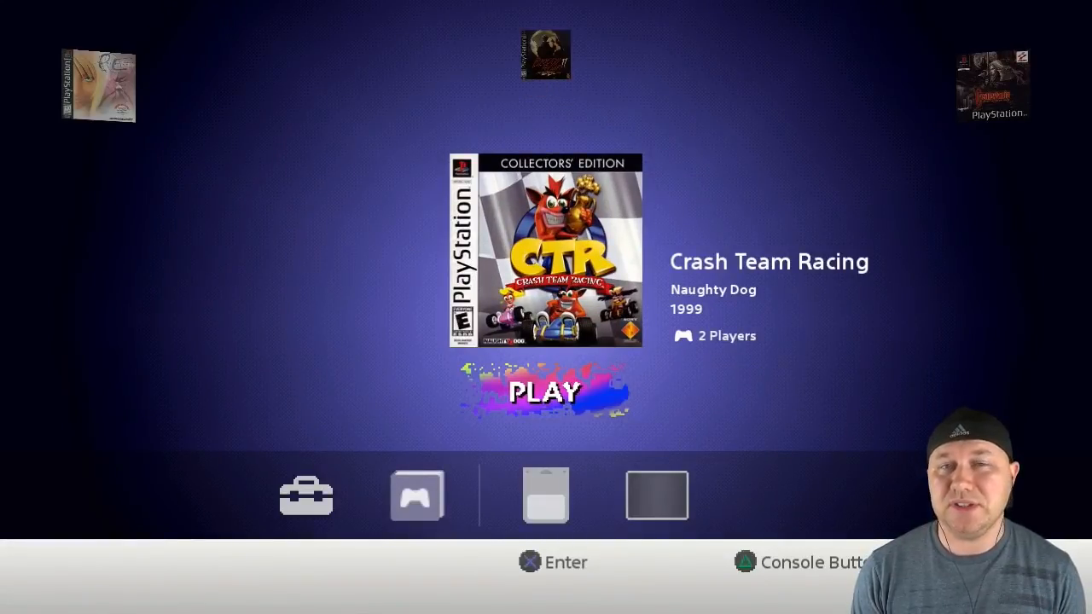
{"action": "left_click", "coordinate": [546, 391]}
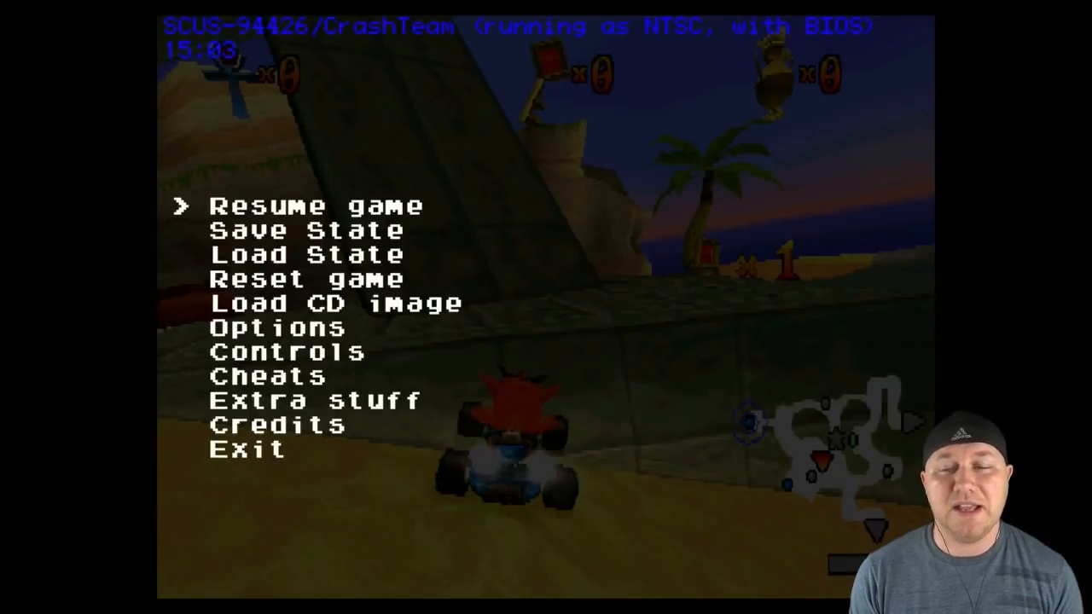
- Exit Crash Team Racing to the home menu and view its memory card's CTR save
{"action": "key", "text": "Down"}
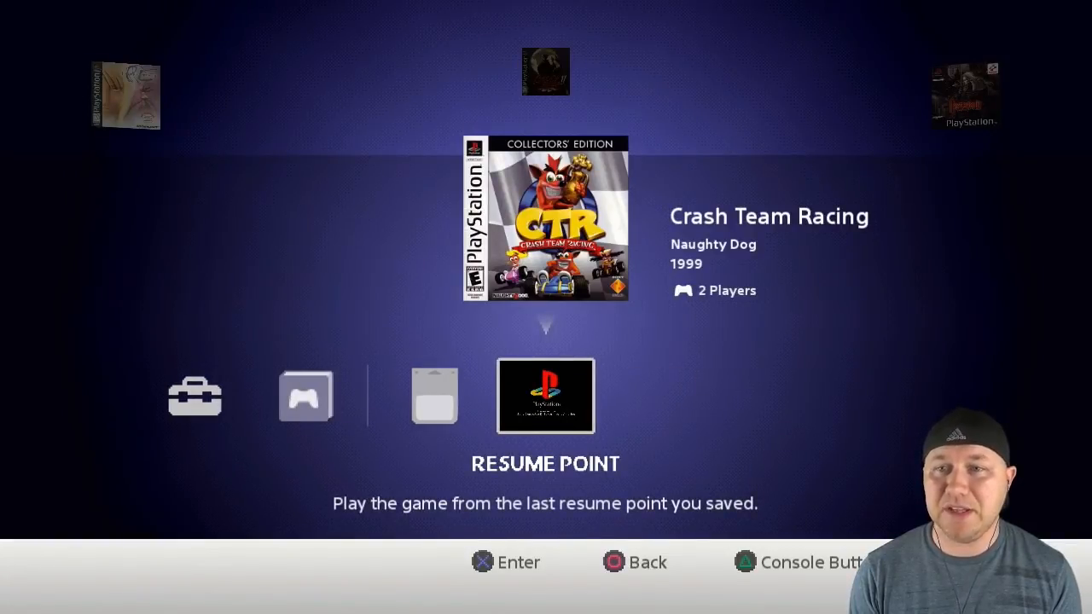
{"action": "left_click", "coordinate": [434, 396]}
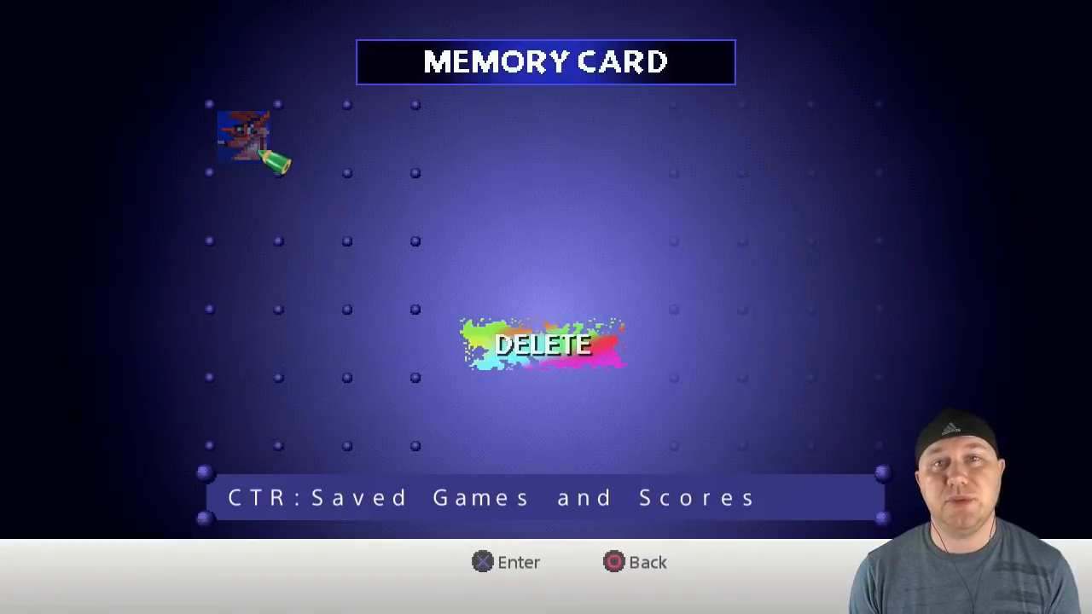